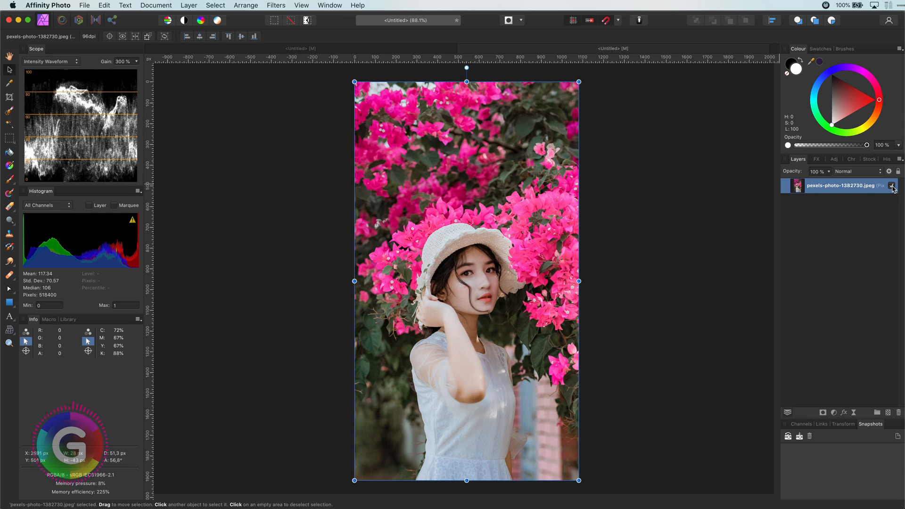
# - Hide the portrait layer and draw a rectangle covering the whole canvas
pyautogui.click(892, 185)
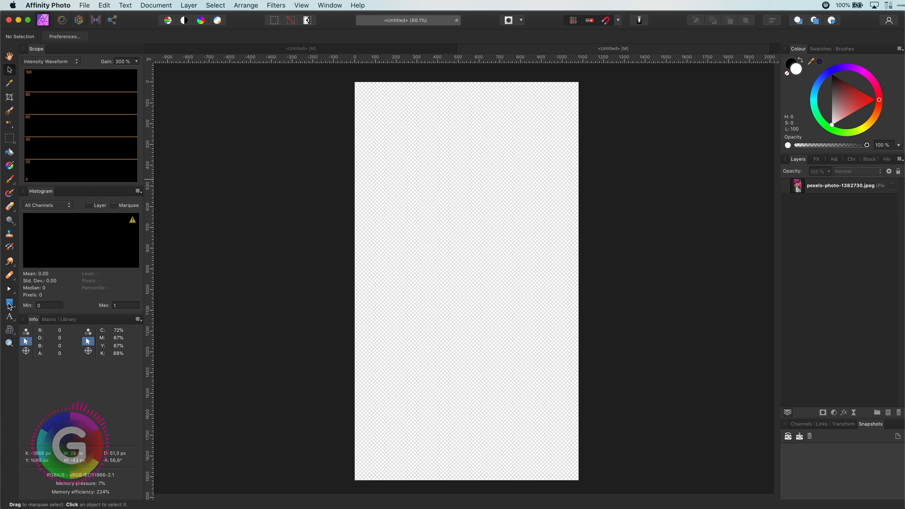
pyautogui.moveTo(355, 84); pyautogui.dragTo(467, 227)
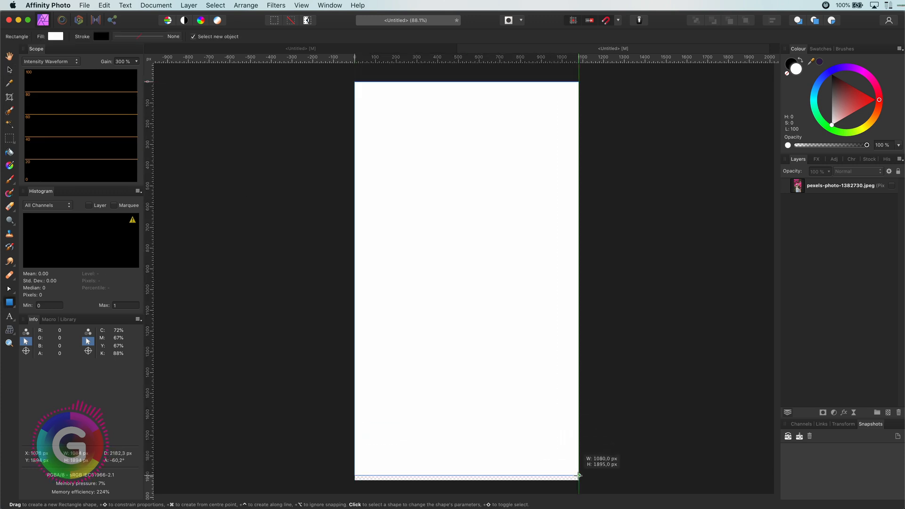
pyautogui.moveTo(579, 476); pyautogui.dragTo(579, 479)
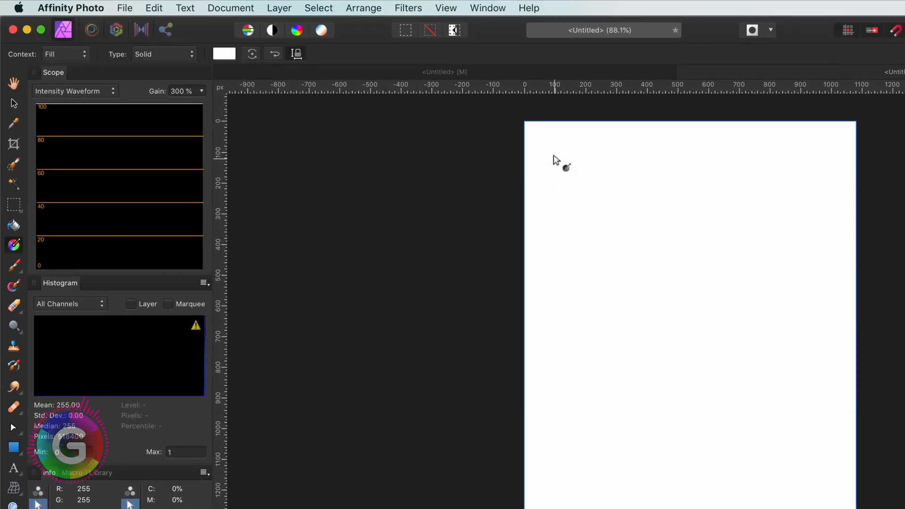
# - Fill the rectangle with a linear gradient running from light blue at the top to transparent below
pyautogui.moveTo(366, 105); pyautogui.dragTo(526, 431)
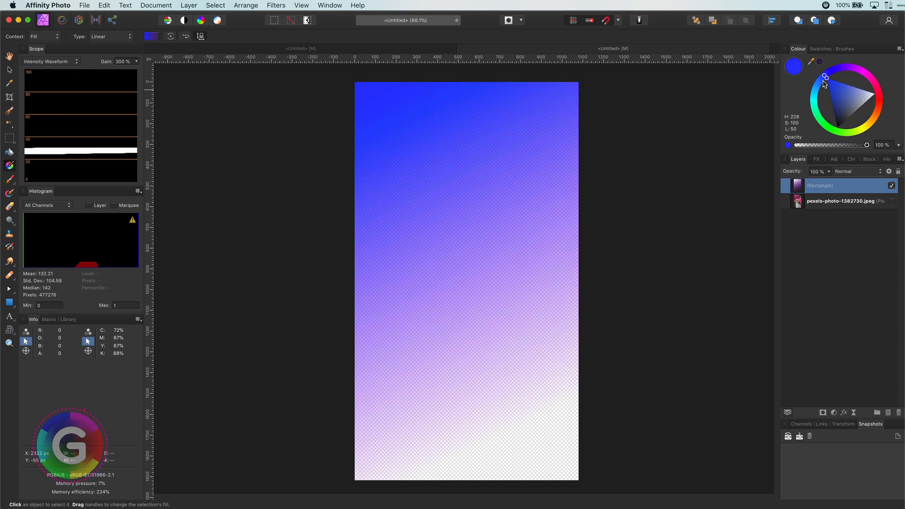
pyautogui.click(818, 84)
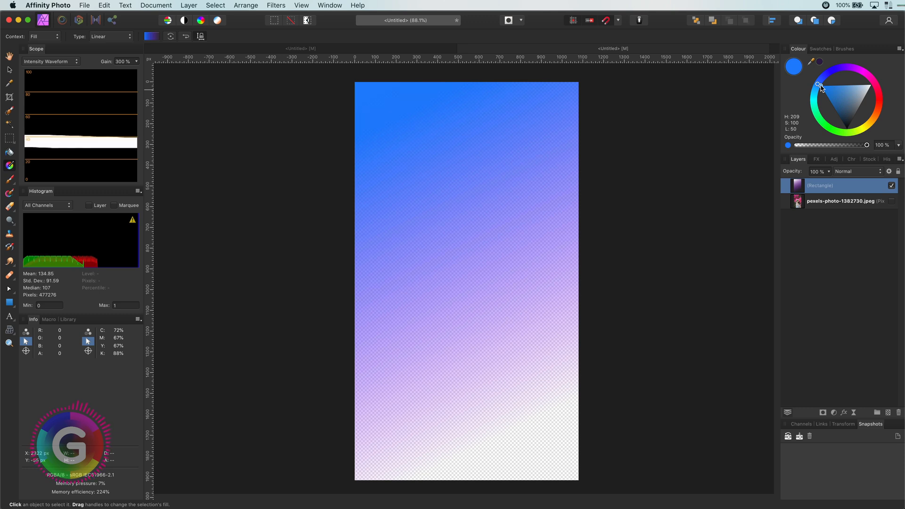
pyautogui.moveTo(366, 97); pyautogui.dragTo(526, 422)
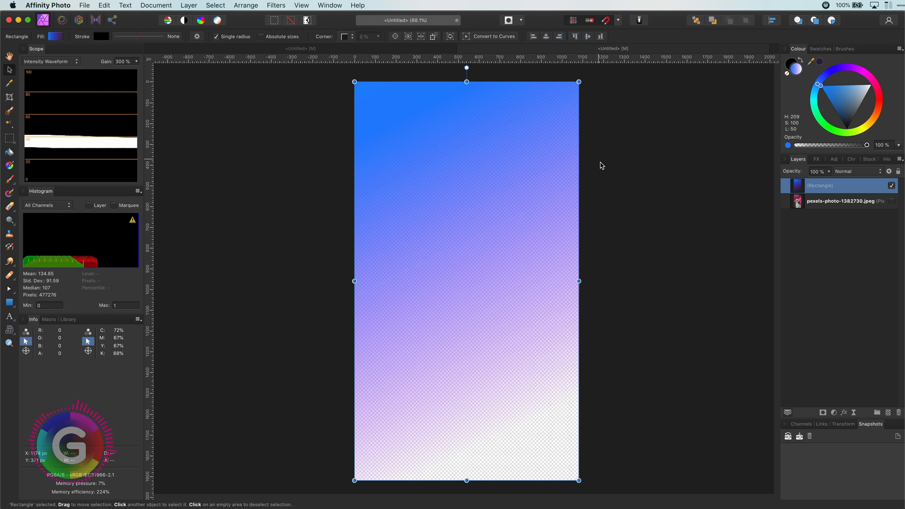
pyautogui.moveTo(779, 189)
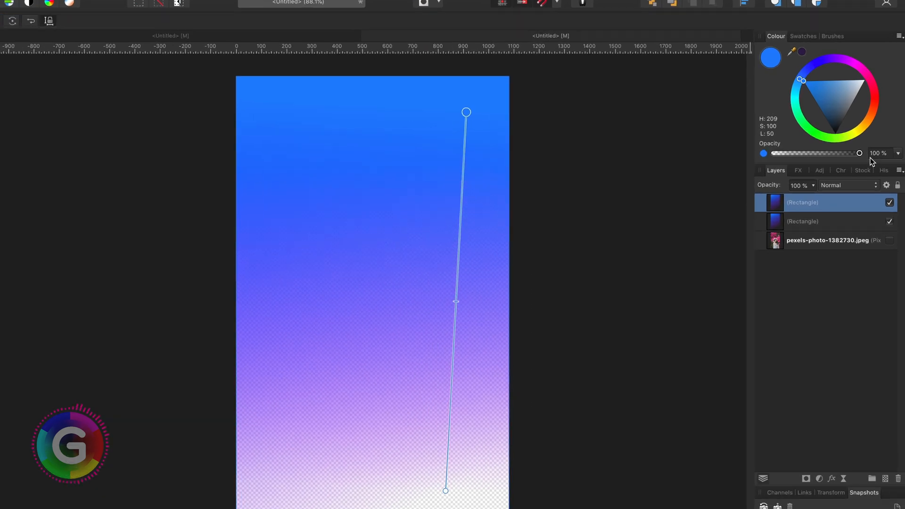
# - Fade the gradient stops' opacity and angle the gradient toward the bottom-left corner
pyautogui.moveTo(860, 153); pyautogui.dragTo(799, 169)
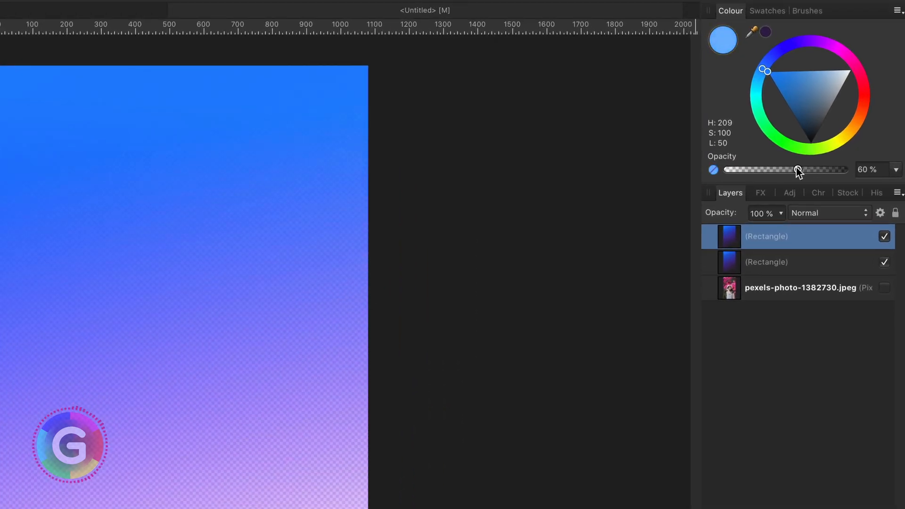
pyautogui.moveTo(765, 69); pyautogui.dragTo(857, 68)
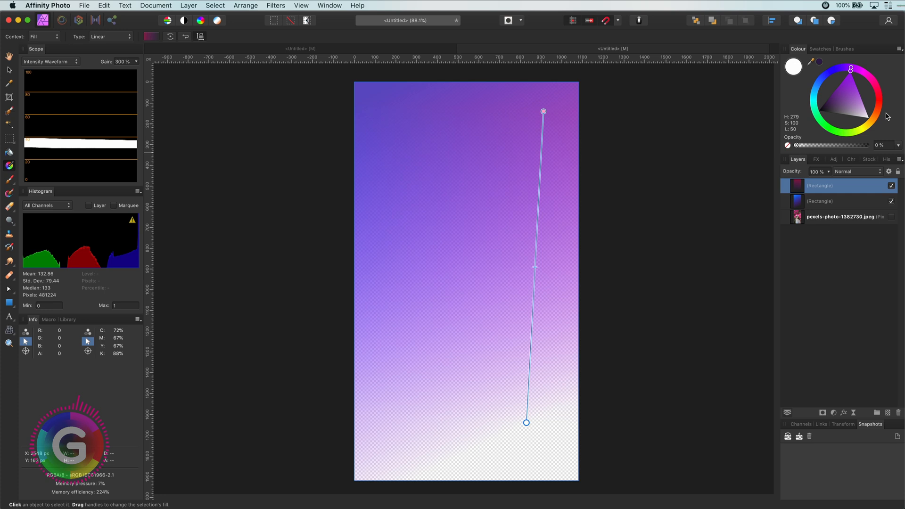
pyautogui.moveTo(526, 423); pyautogui.dragTo(362, 477)
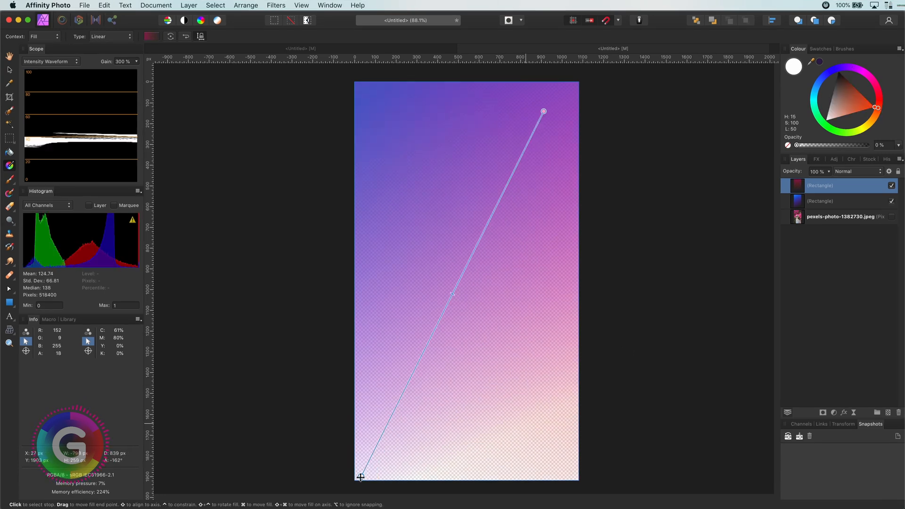
# - Duplicate the rectangle and recolour the copy's gradient to pink with a stronger orange stop
pyautogui.rightClick(822, 185)
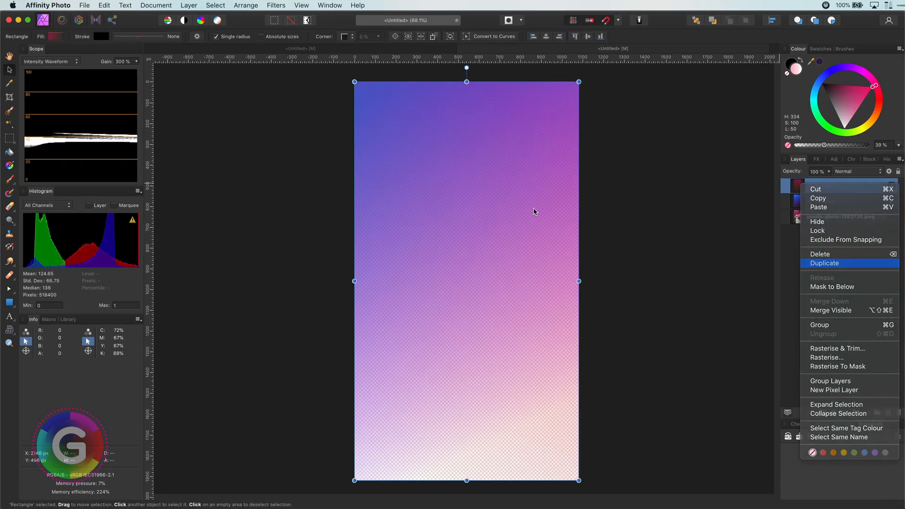
pyautogui.click(824, 263)
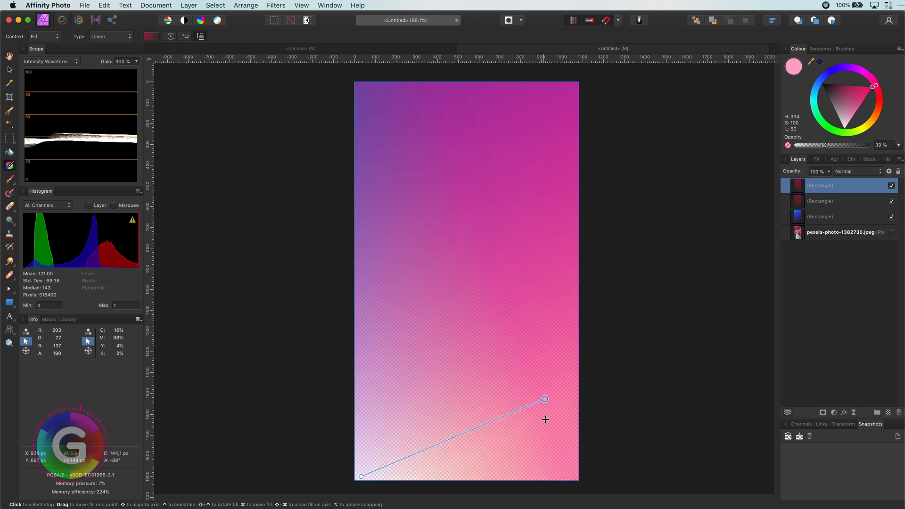
pyautogui.moveTo(363, 478); pyautogui.dragTo(376, 223)
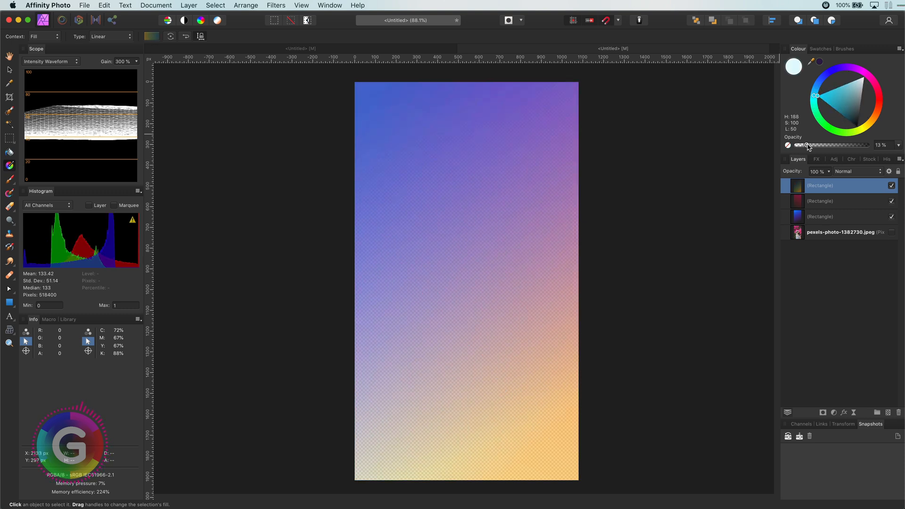
pyautogui.moveTo(806, 145); pyautogui.dragTo(833, 145)
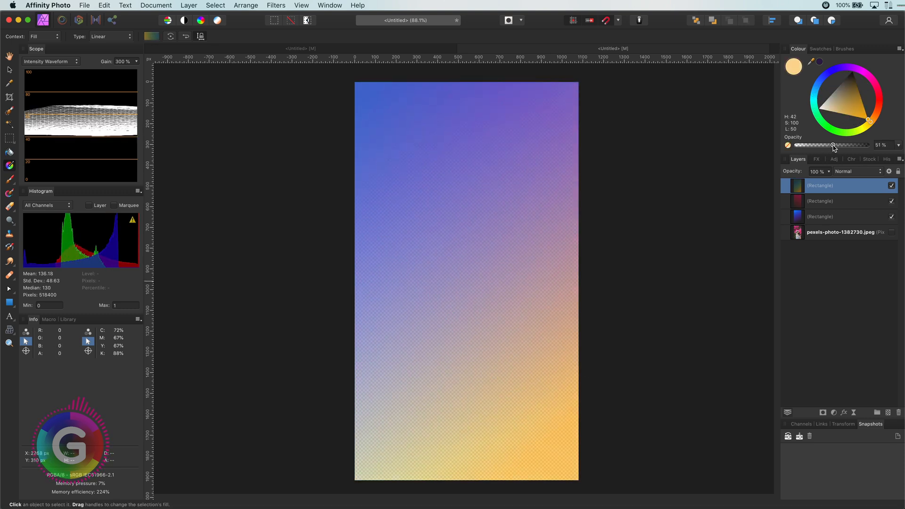
# - Duplicate again and re-angle the new coral gradient diagonally toward the bottom
pyautogui.rightClick(820, 185)
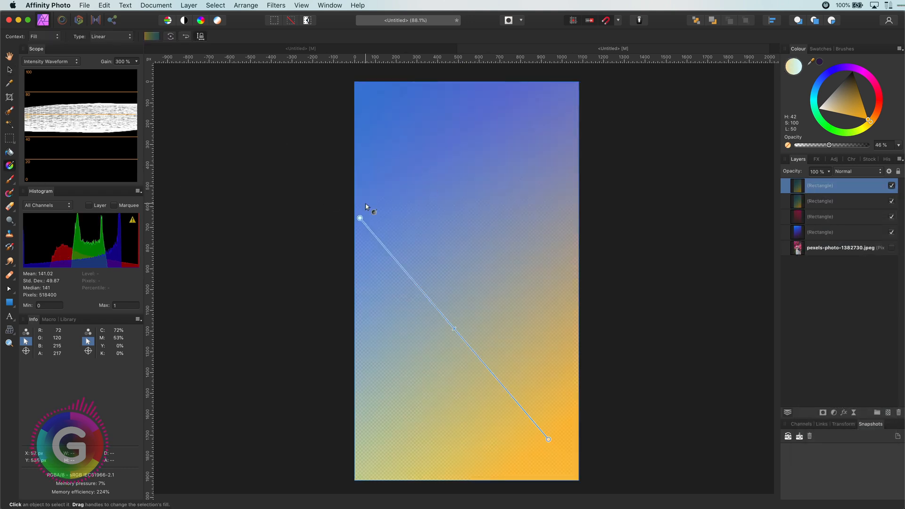
pyautogui.moveTo(547, 440); pyautogui.dragTo(387, 437)
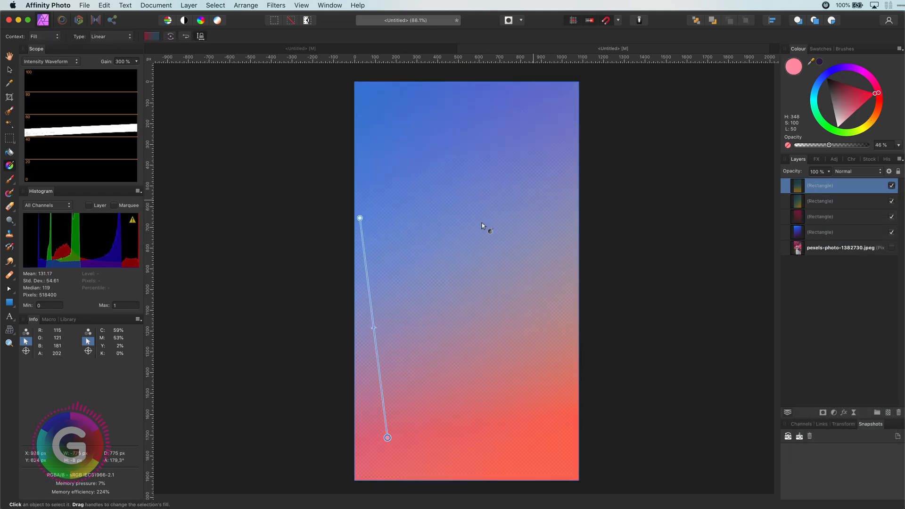
pyautogui.moveTo(360, 218); pyautogui.dragTo(595, 72)
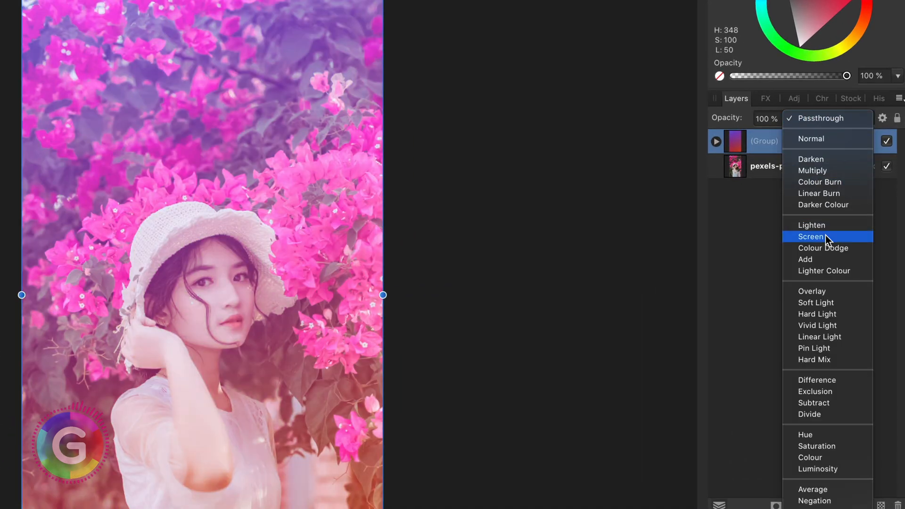
# - Set the gradient group's blend mode to Screen for a pink-orange glow
pyautogui.click(810, 237)
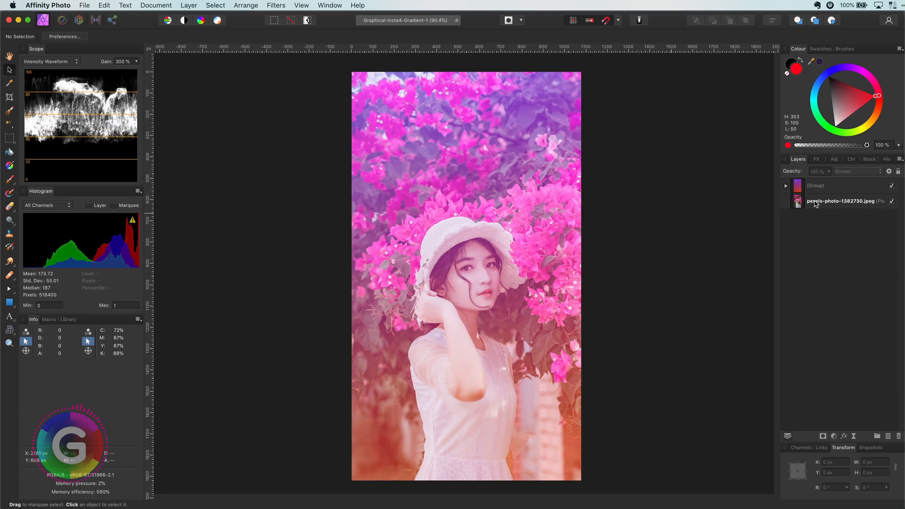
# - Expand and select the gradient group, then toggle its visibility to compare against the original photo
pyautogui.click(786, 186)
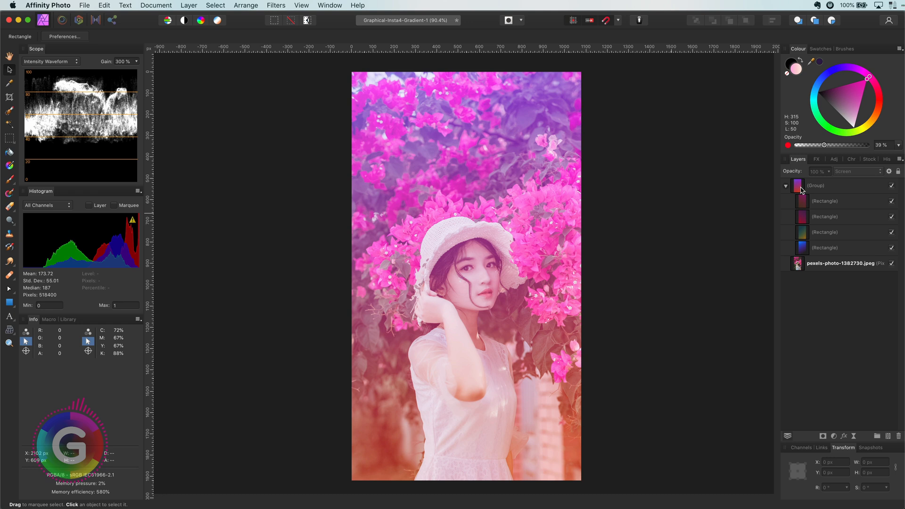
pyautogui.click(824, 201)
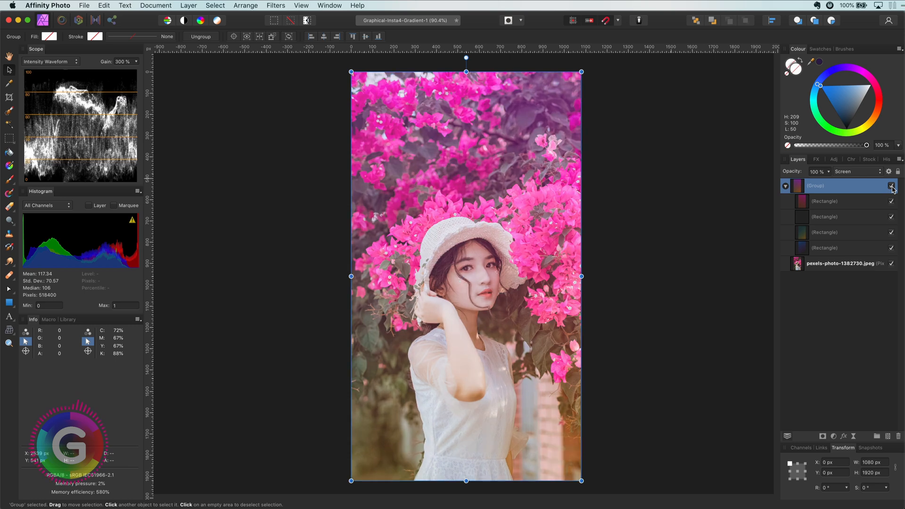
pyautogui.click(892, 186)
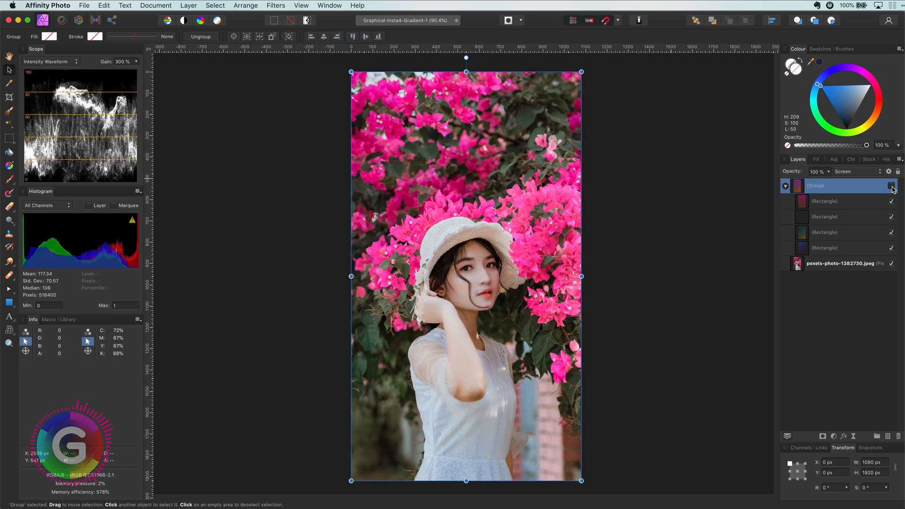
pyautogui.click(892, 186)
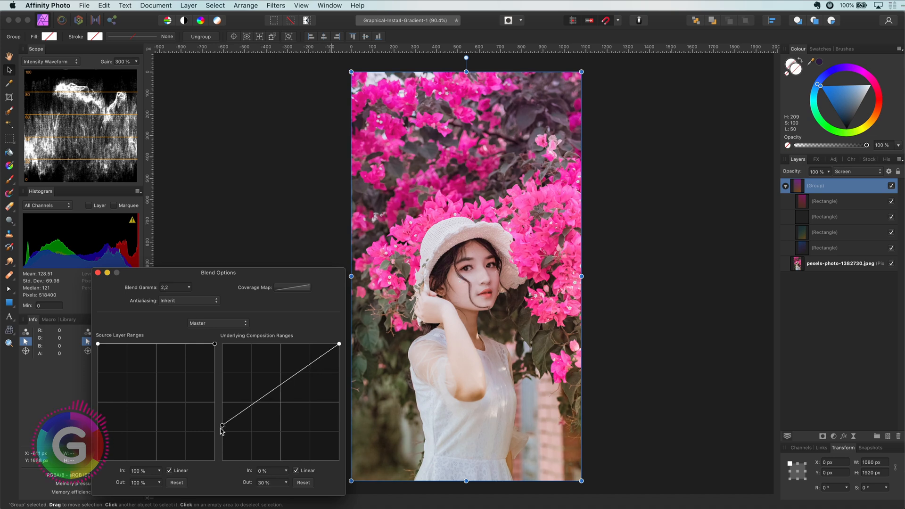
# - Raise the left point of the Underlying Composition Ranges curve to cut the glow on dark tones
pyautogui.moveTo(223, 432); pyautogui.dragTo(228, 402)
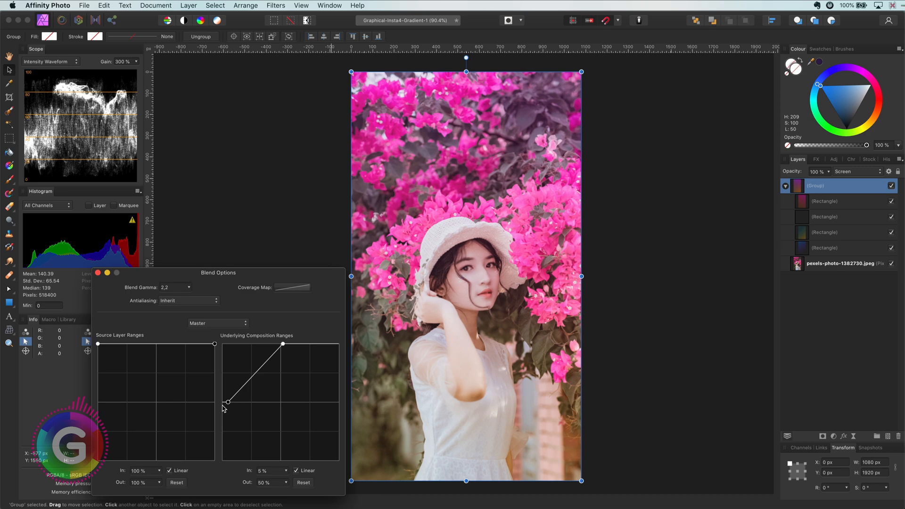
pyautogui.moveTo(228, 401); pyautogui.dragTo(222, 402)
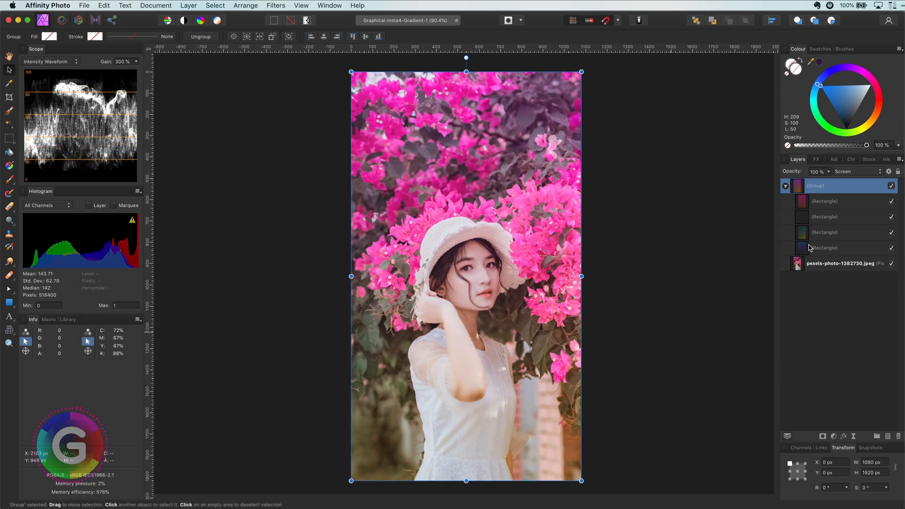
# - Select the top gradient rectangle and reset its gradient stop to blue
pyautogui.click(830, 247)
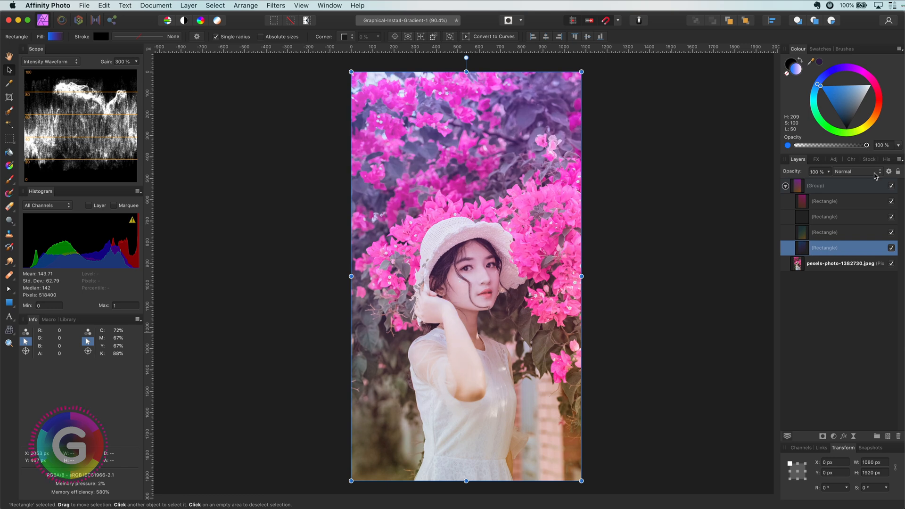
pyautogui.moveTo(362, 87); pyautogui.dragTo(527, 421)
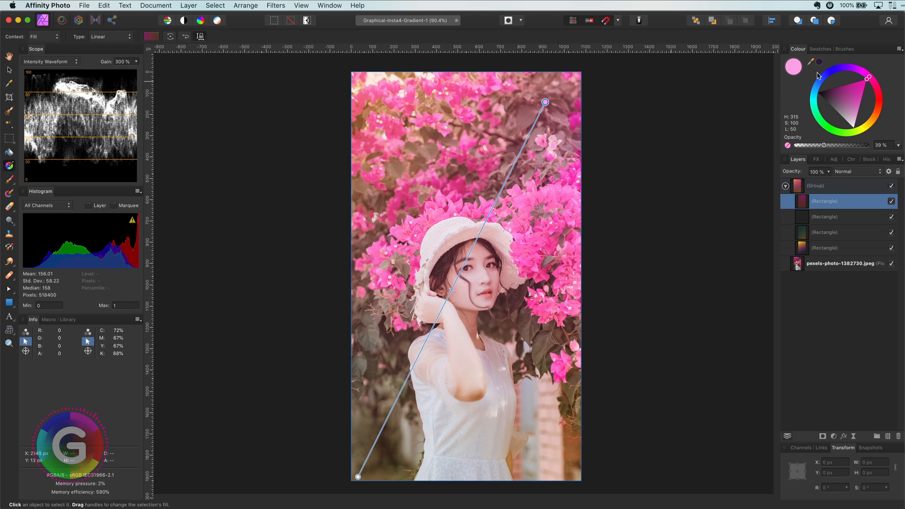
pyautogui.click(833, 72)
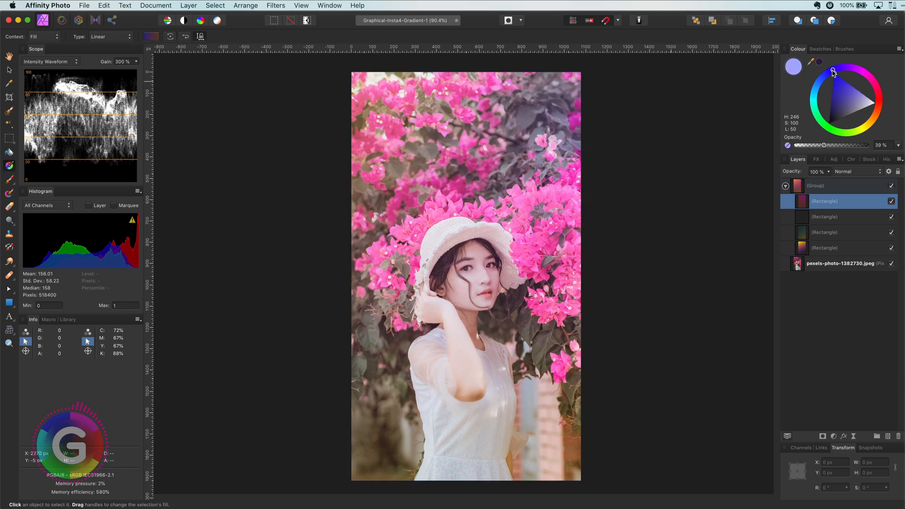
# - Recolour that gradient to a soft, desaturated green tinting the upper foliage
pyautogui.click(821, 114)
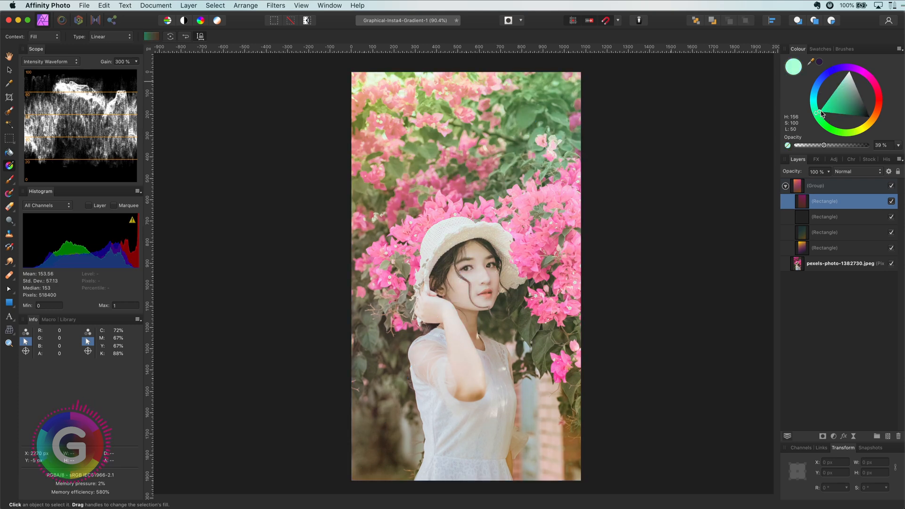
pyautogui.moveTo(359, 477); pyautogui.dragTo(545, 102)
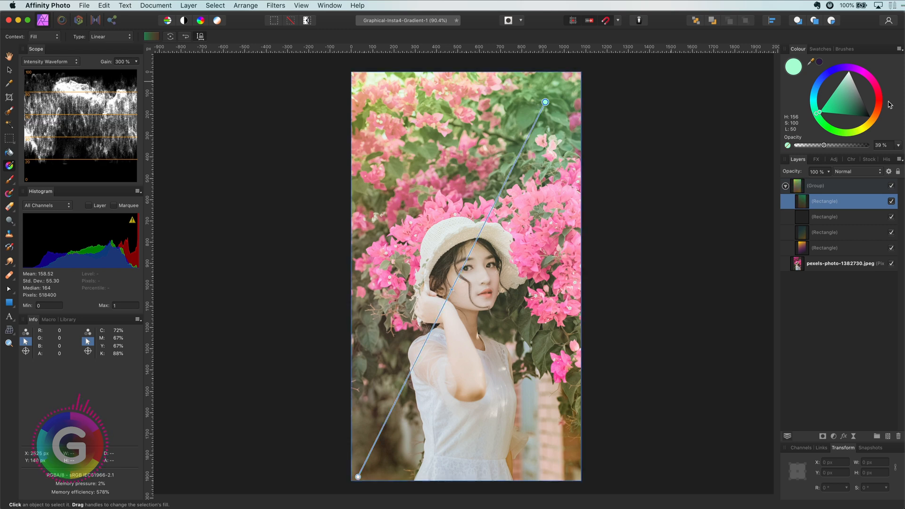
pyautogui.click(836, 100)
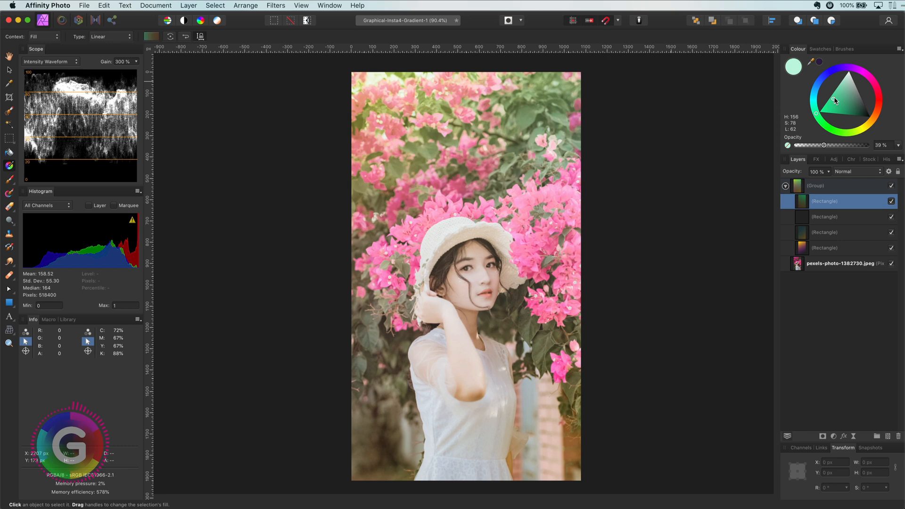
pyautogui.click(835, 436)
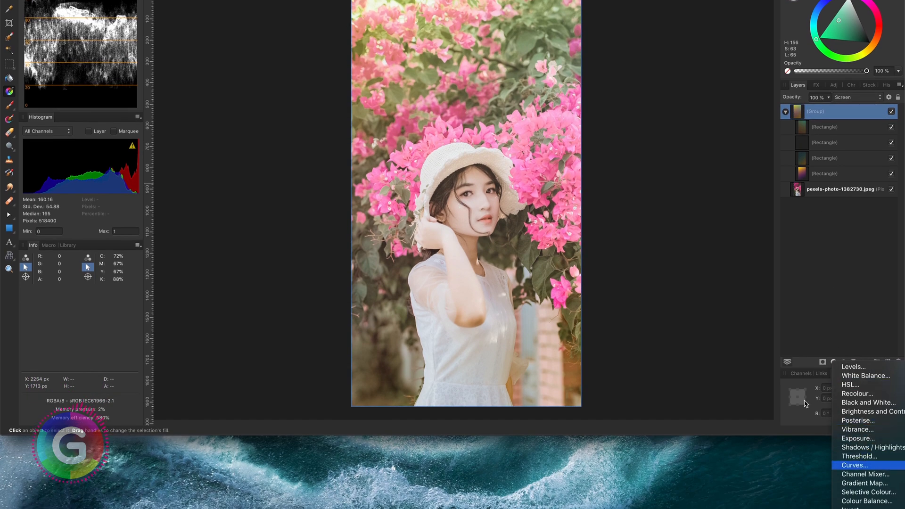
# - Add a Curves adjustment and pull the lower curve down to deepen the shadows
pyautogui.click(854, 465)
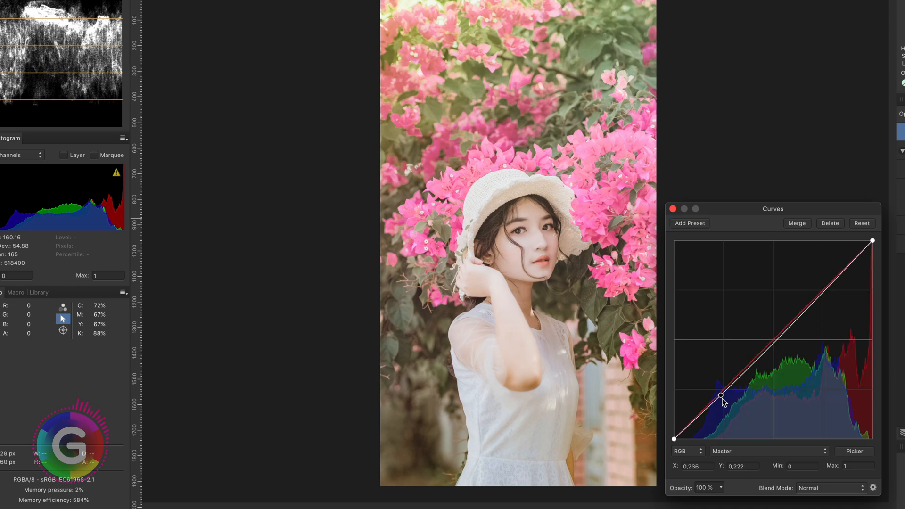
pyautogui.moveTo(720, 396); pyautogui.dragTo(726, 421)
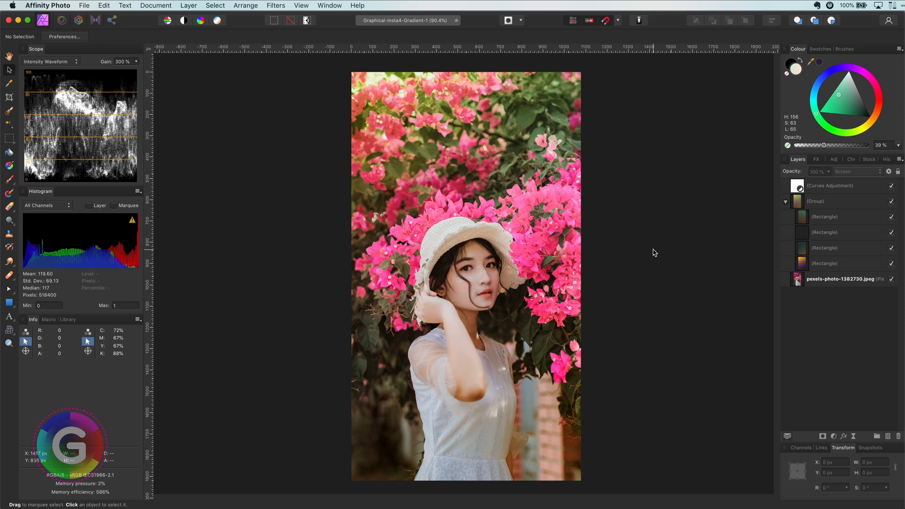
pyautogui.click(839, 184)
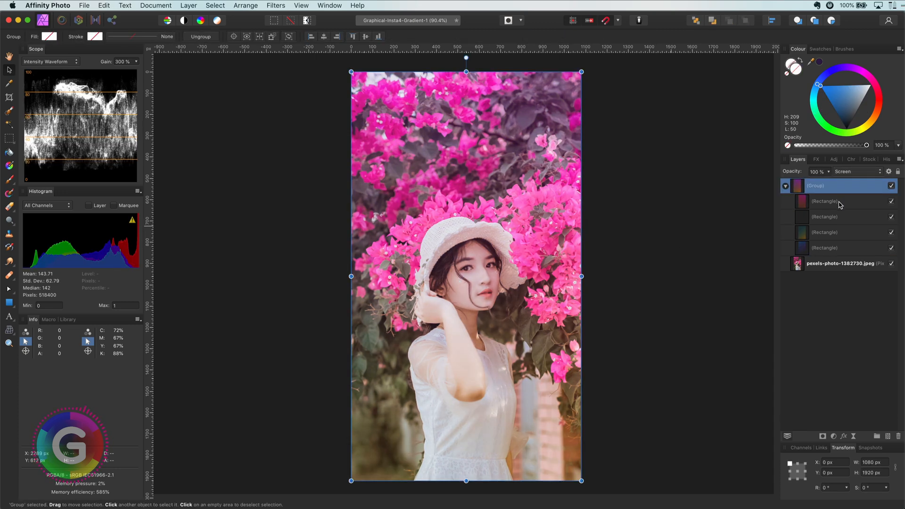
# - Select the gradient group and switch its blend mode from Screen to Normal
pyautogui.click(838, 201)
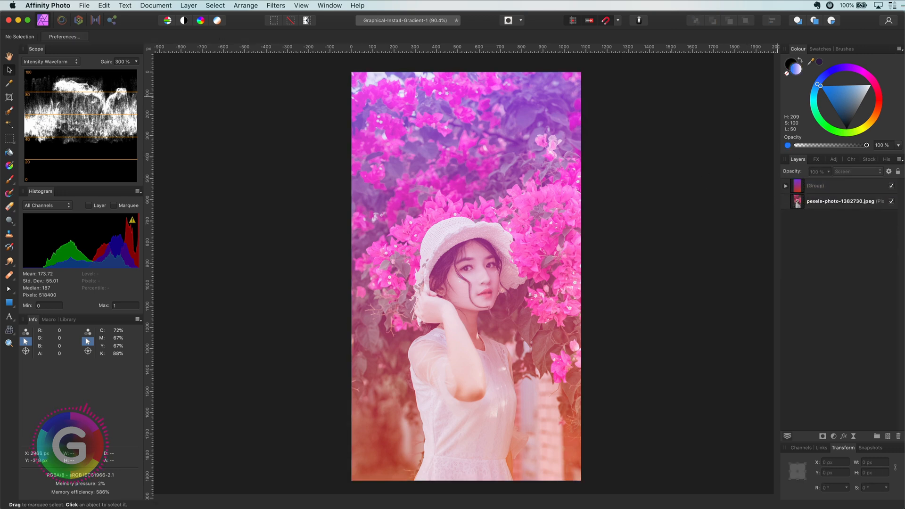
pyautogui.click(848, 172)
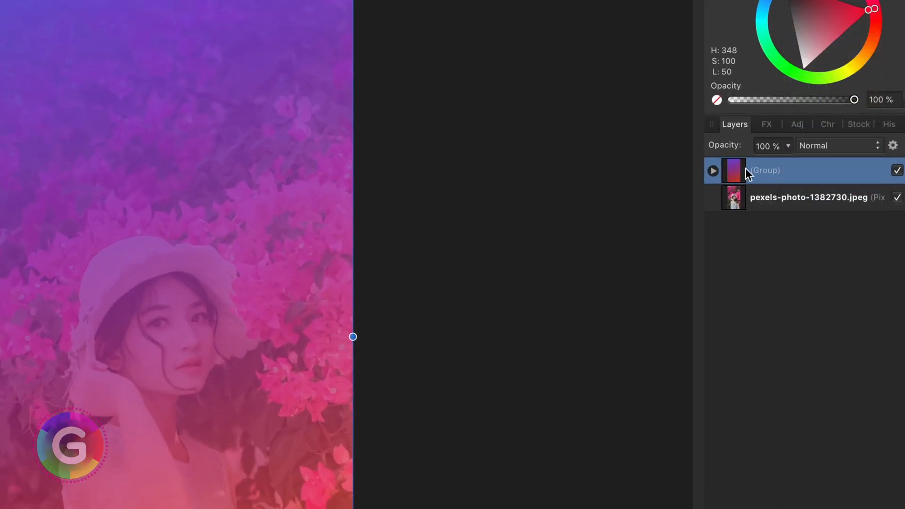
# - Set the gradient group's blend mode to Colour Burn
pyautogui.rightClick(747, 171)
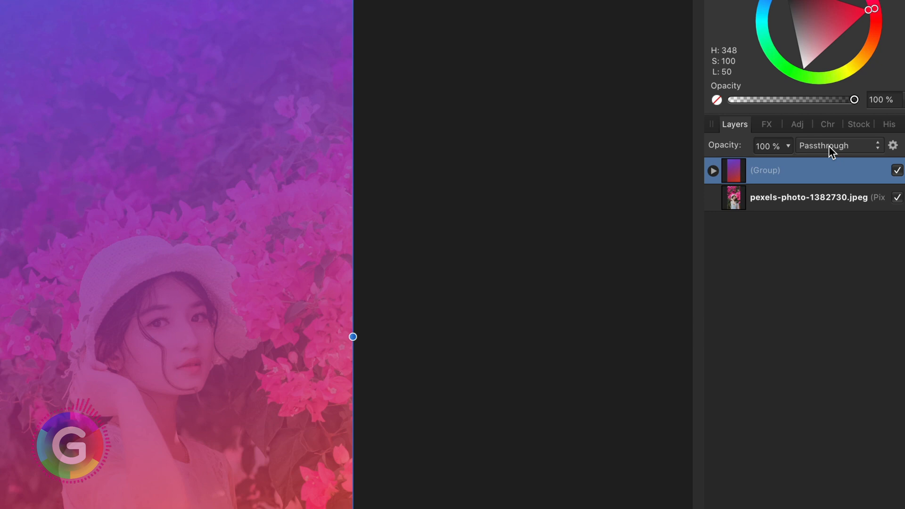
pyautogui.click(839, 145)
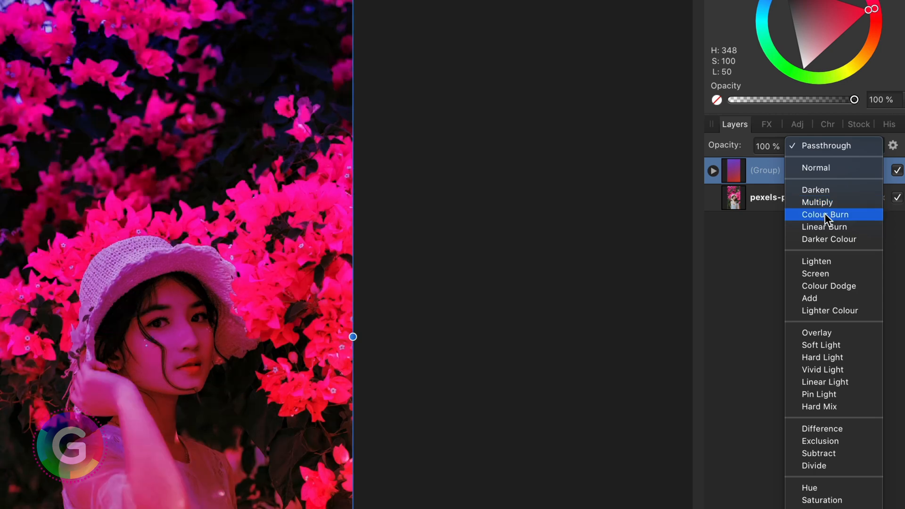
pyautogui.click(825, 215)
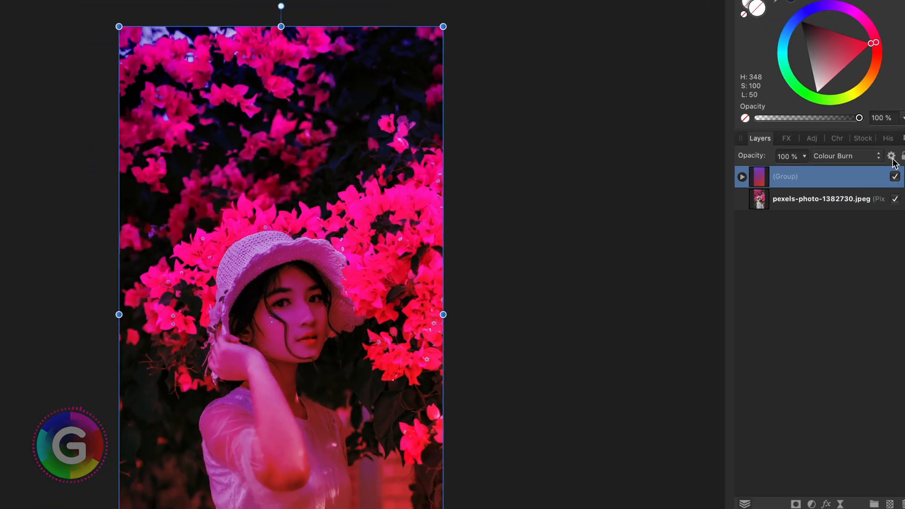
# - In Blend Options, drag the Underlying Composition Ranges endpoint down to limit the burn
pyautogui.click(894, 155)
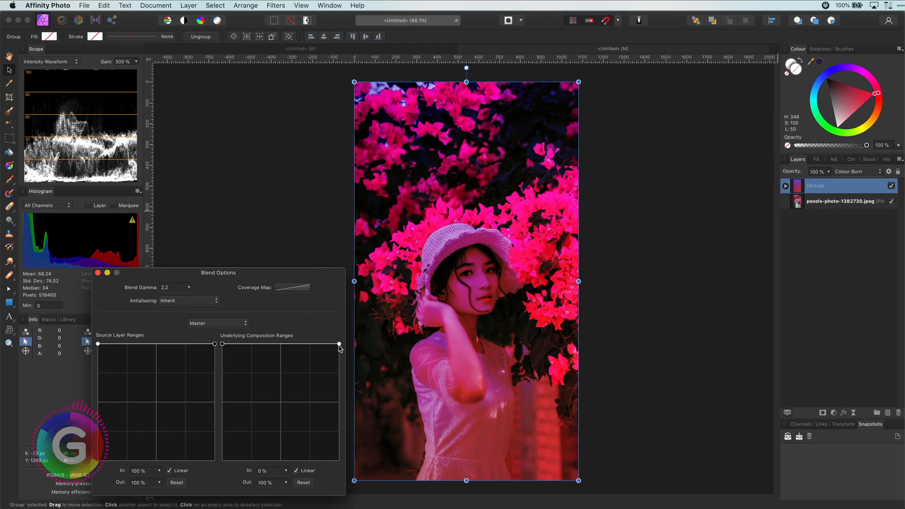
pyautogui.moveTo(339, 344); pyautogui.dragTo(339, 461)
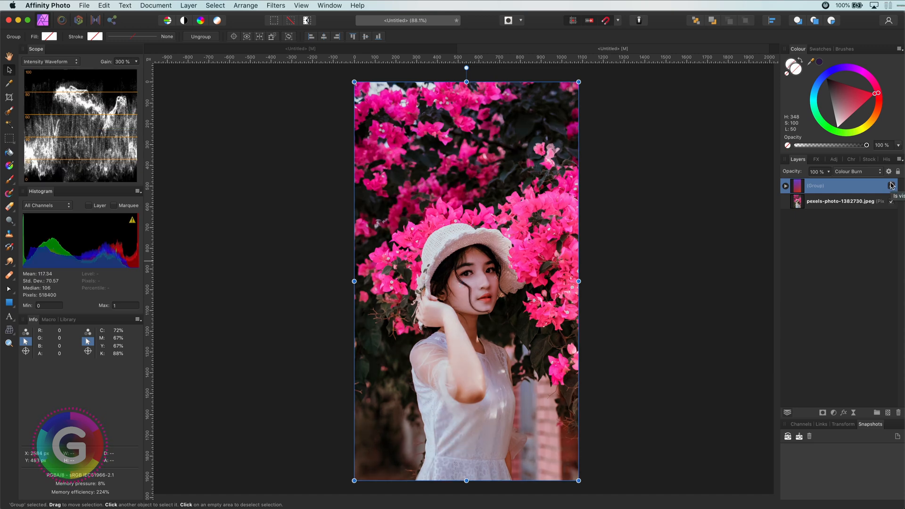
# - Wrap the gradient group in a new group and add an HSL adjustment
pyautogui.click(786, 186)
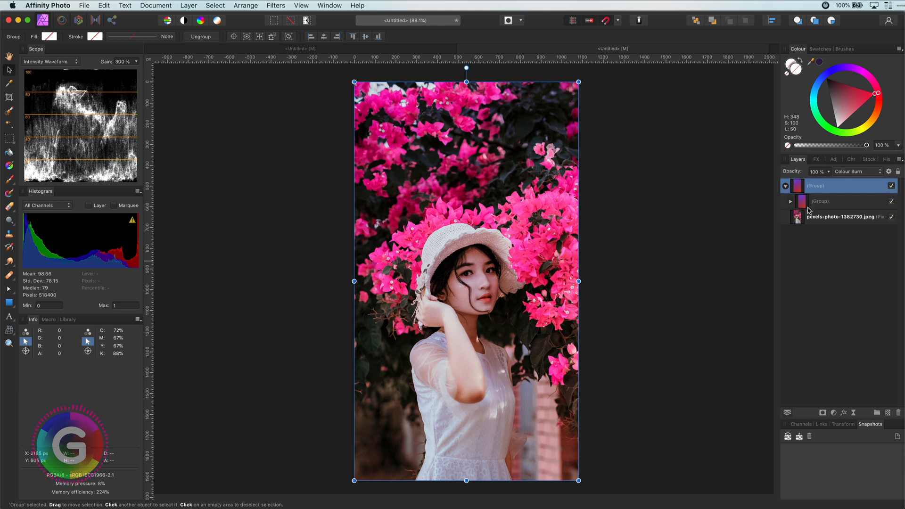
pyautogui.click(833, 413)
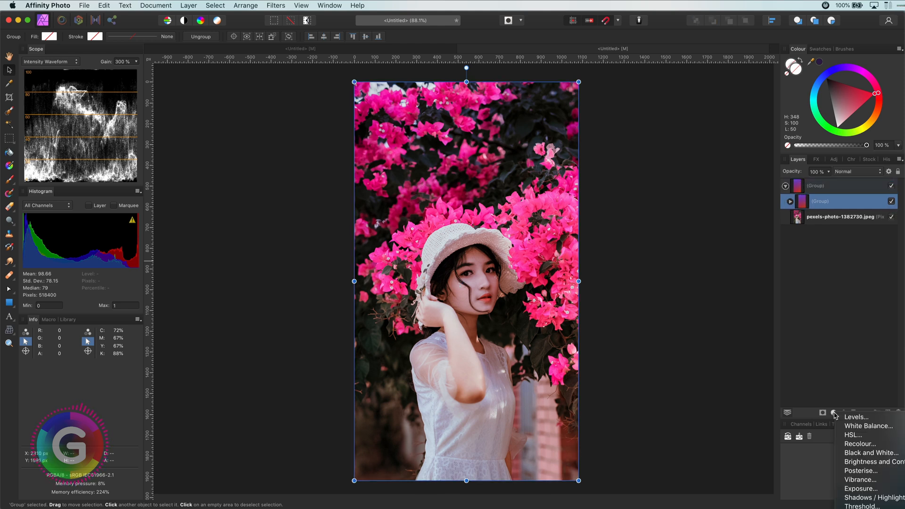
pyautogui.moveTo(857, 417)
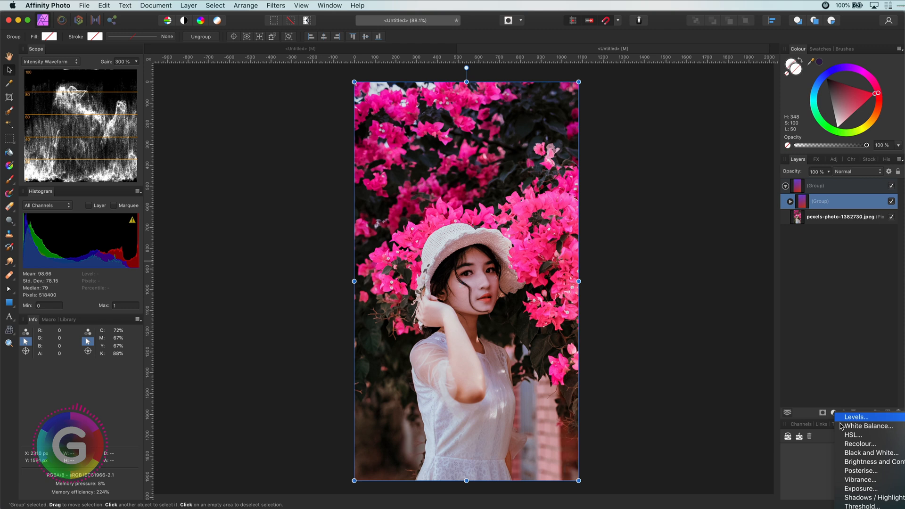
pyautogui.click(854, 435)
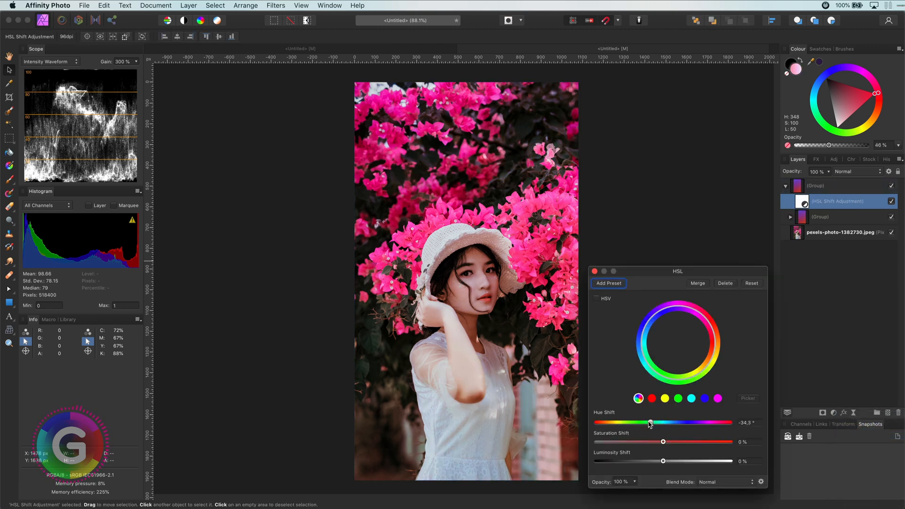
# - Set the HSL hue shift to about -80° for greener foliage and raise saturation to 59%
pyautogui.moveTo(649, 422); pyautogui.dragTo(676, 422)
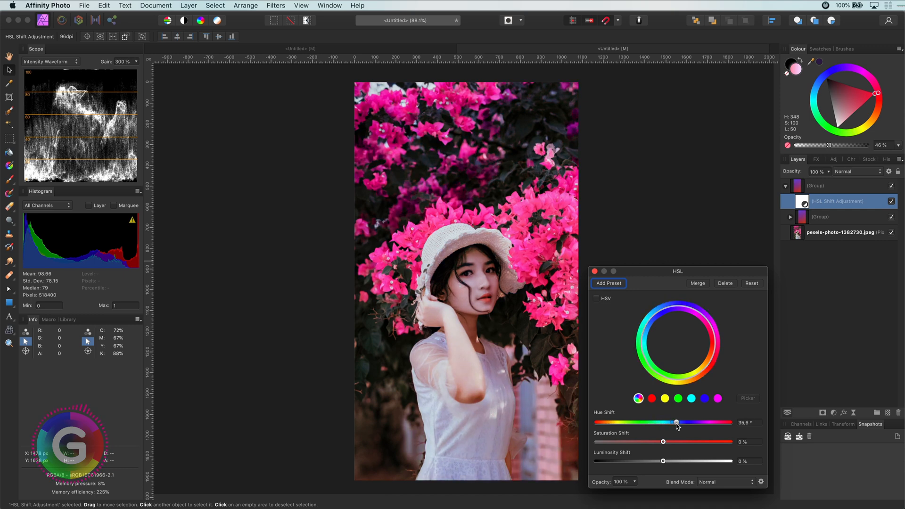
pyautogui.moveTo(677, 422); pyautogui.dragTo(687, 423)
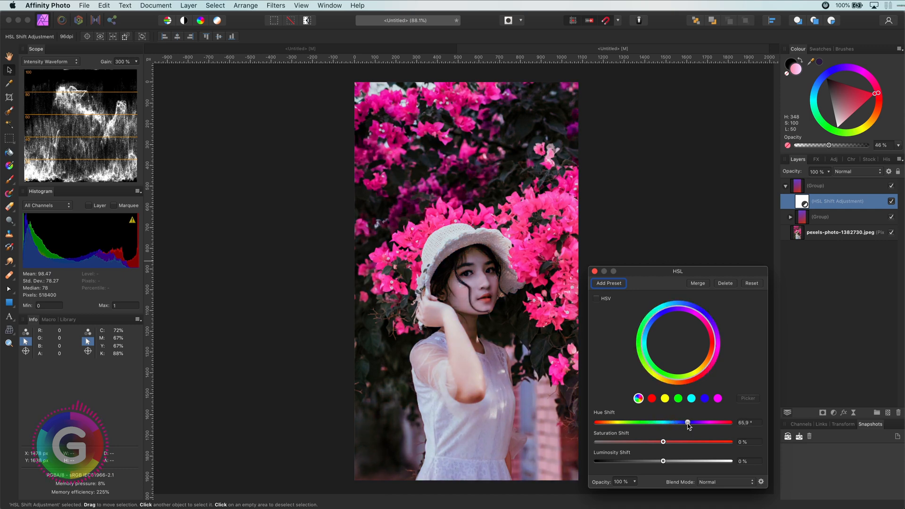
pyautogui.moveTo(688, 422); pyautogui.dragTo(616, 422)
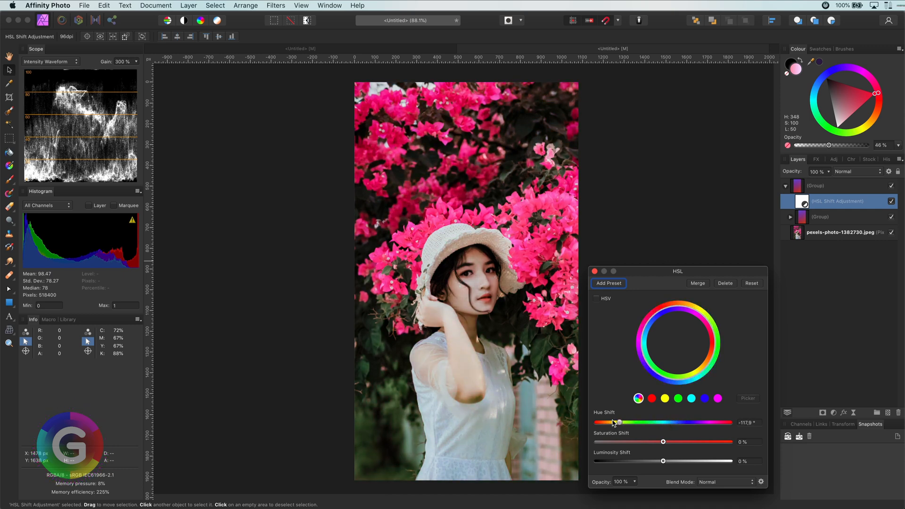
pyautogui.moveTo(618, 422); pyautogui.dragTo(663, 422)
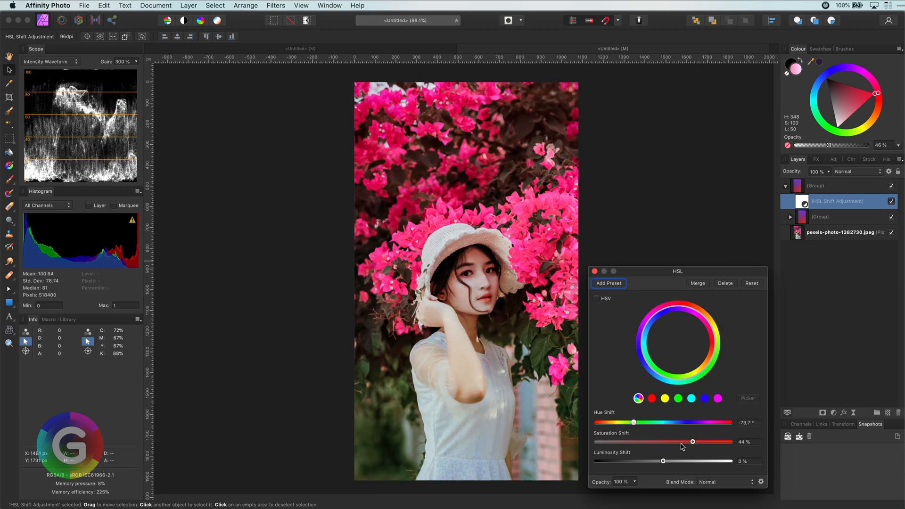
pyautogui.moveTo(693, 442); pyautogui.dragTo(702, 441)
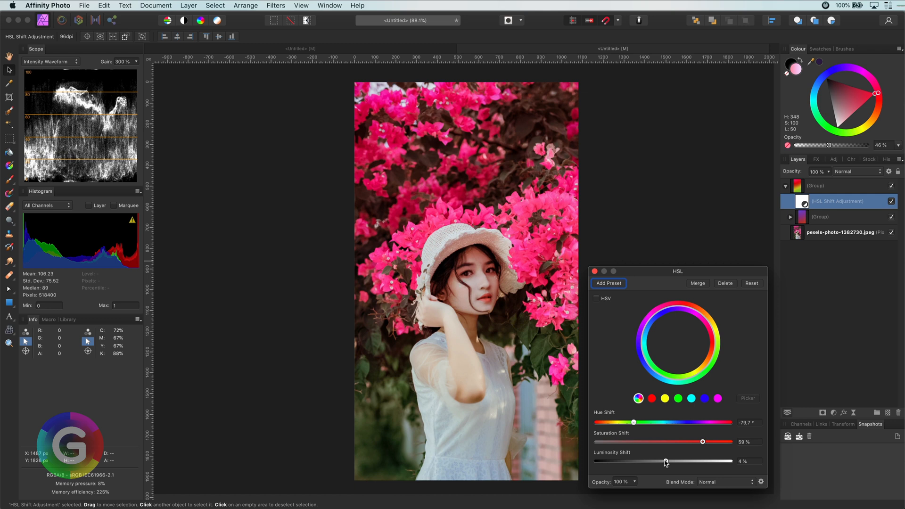
pyautogui.click(791, 217)
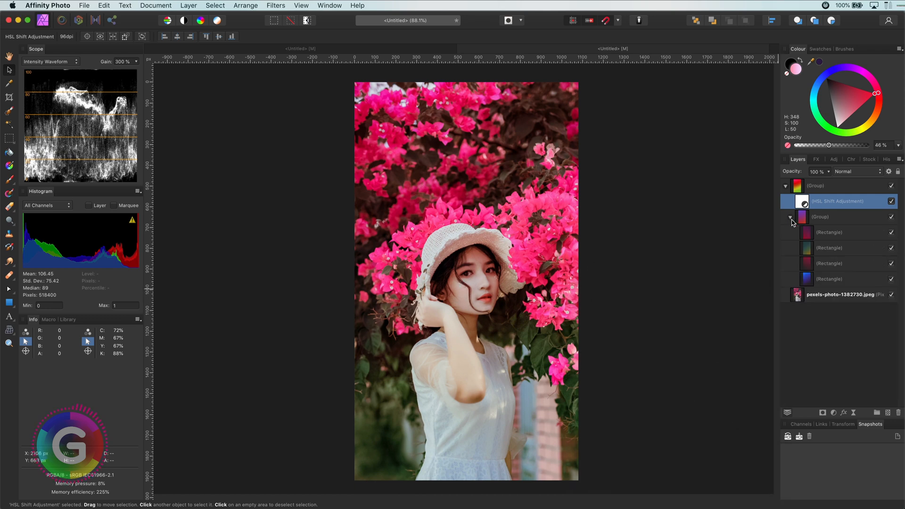
pyautogui.moveTo(844, 267)
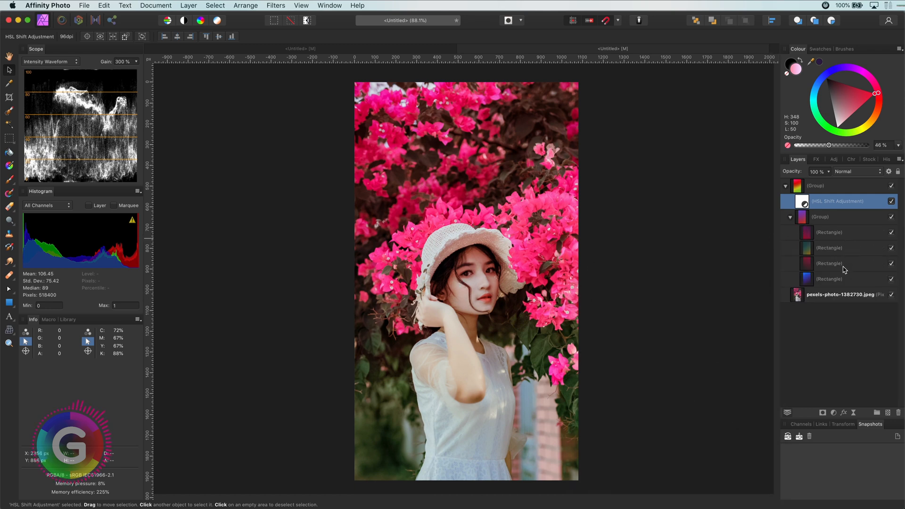
# - Select a gradient rectangle in the group and bring up its gradient stop colour for editing
pyautogui.click(830, 264)
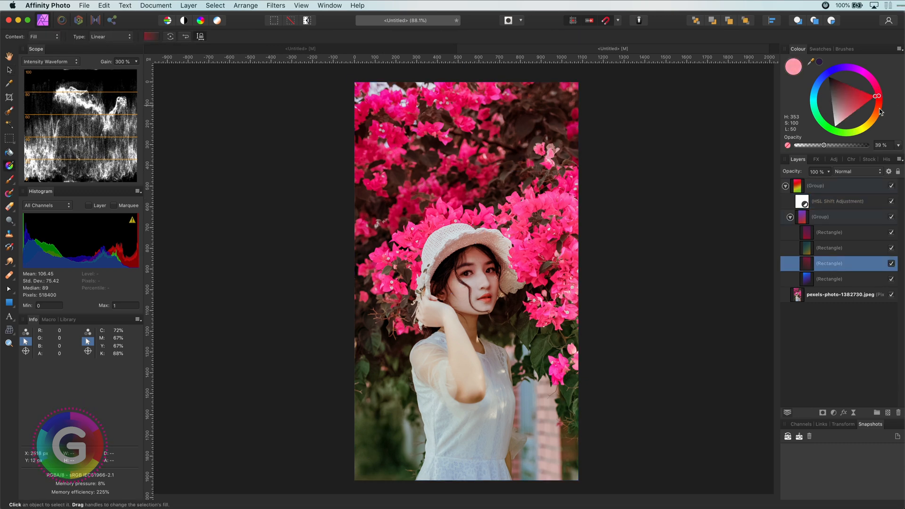
pyautogui.click(829, 71)
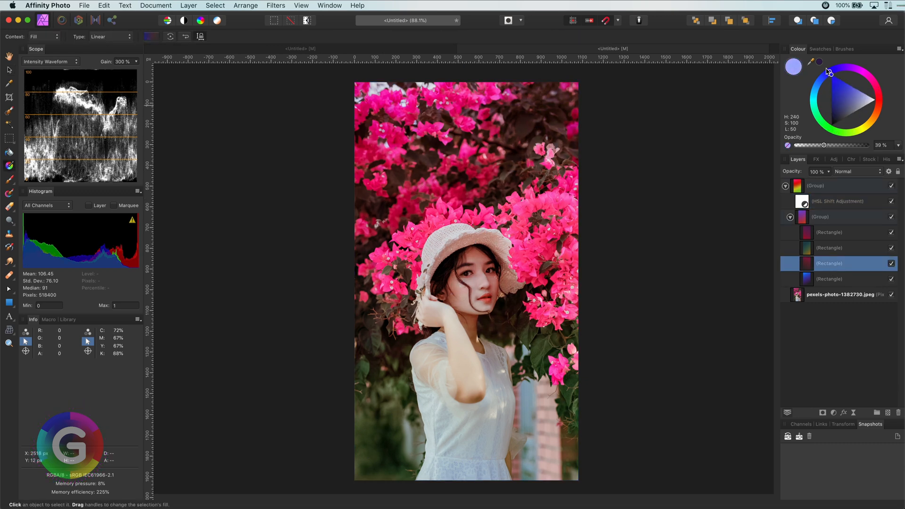
pyautogui.click(835, 126)
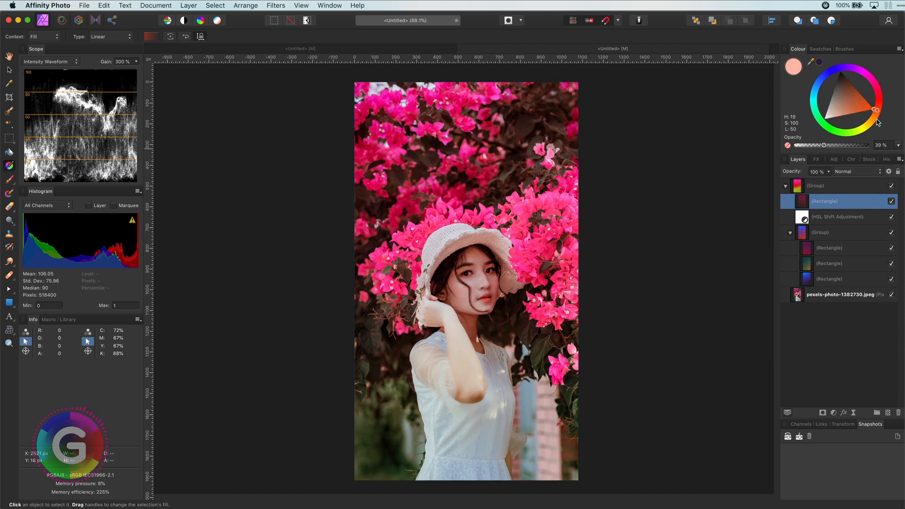
# - Recolour the gradient stop to a pale light green on the colour wheel, then add a mask to the top group
pyautogui.moveTo(876, 110); pyautogui.dragTo(827, 124)
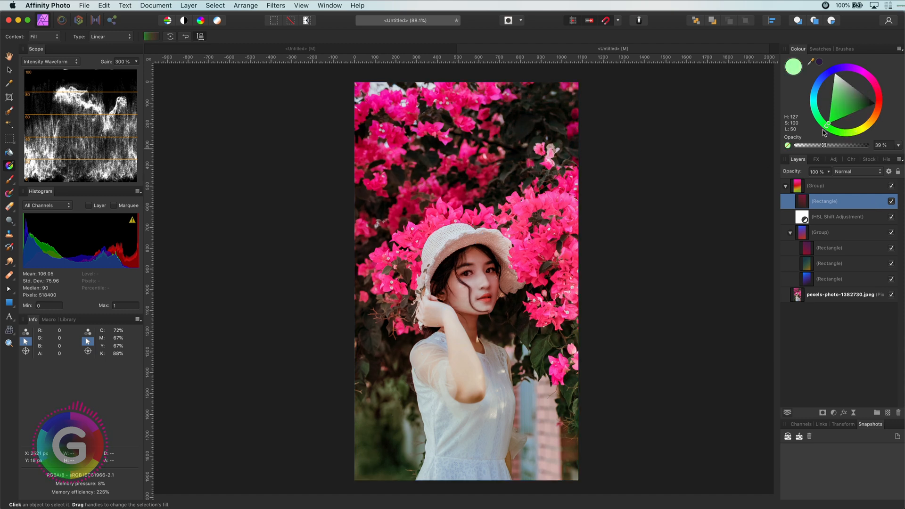
pyautogui.moveTo(827, 124); pyautogui.dragTo(852, 134)
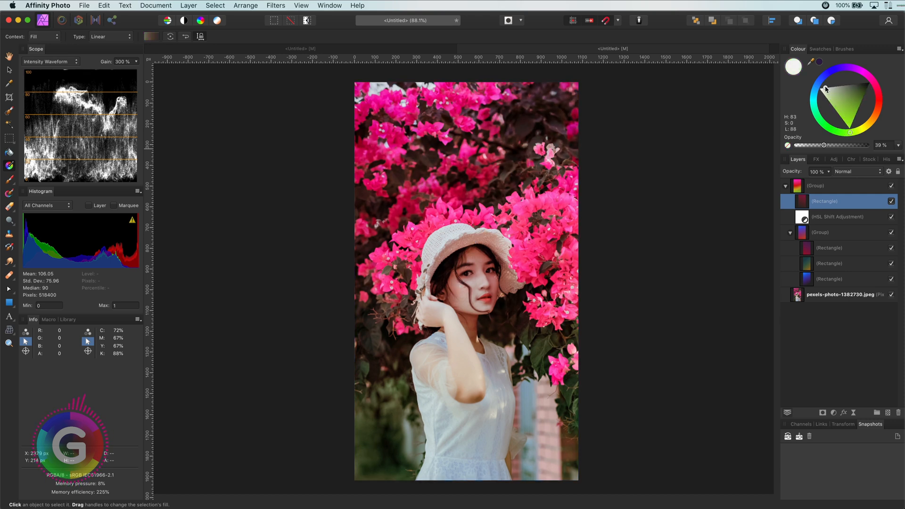
pyautogui.click(851, 131)
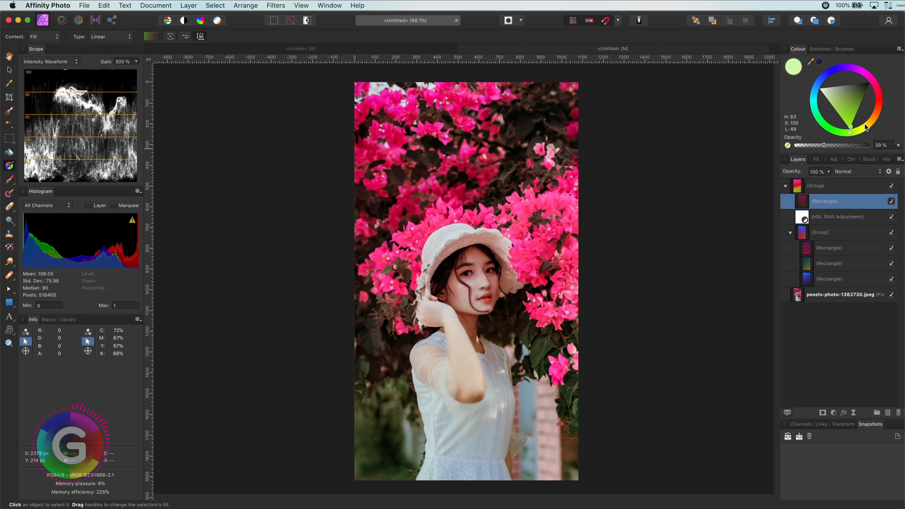
pyautogui.moveTo(851, 127); pyautogui.dragTo(859, 124)
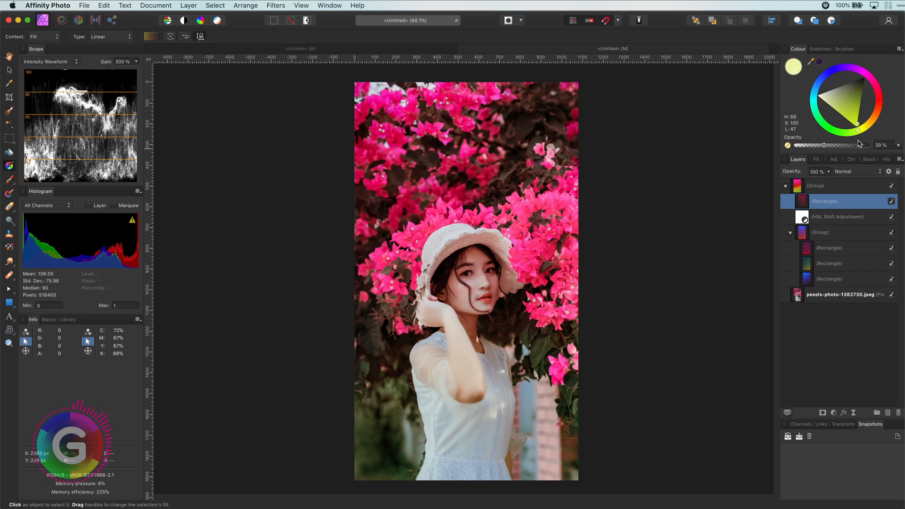
pyautogui.moveTo(858, 125); pyautogui.dragTo(850, 126)
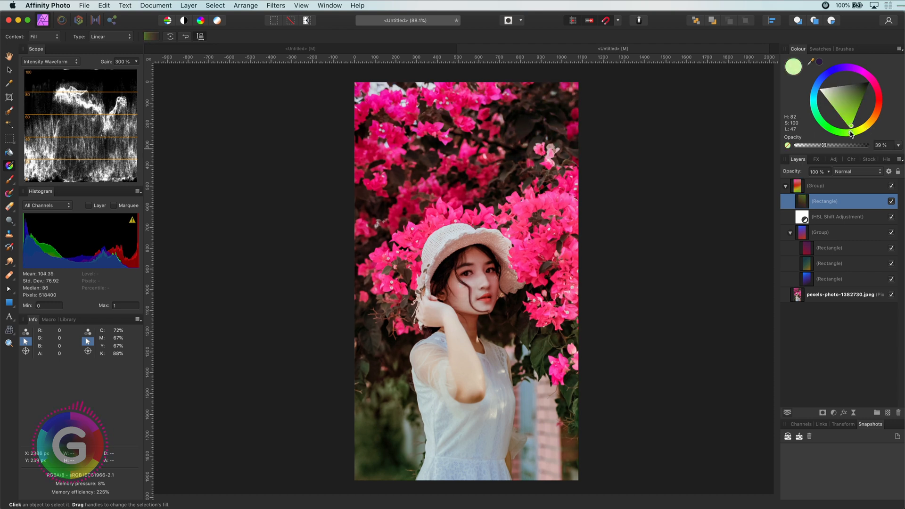
pyautogui.click(833, 232)
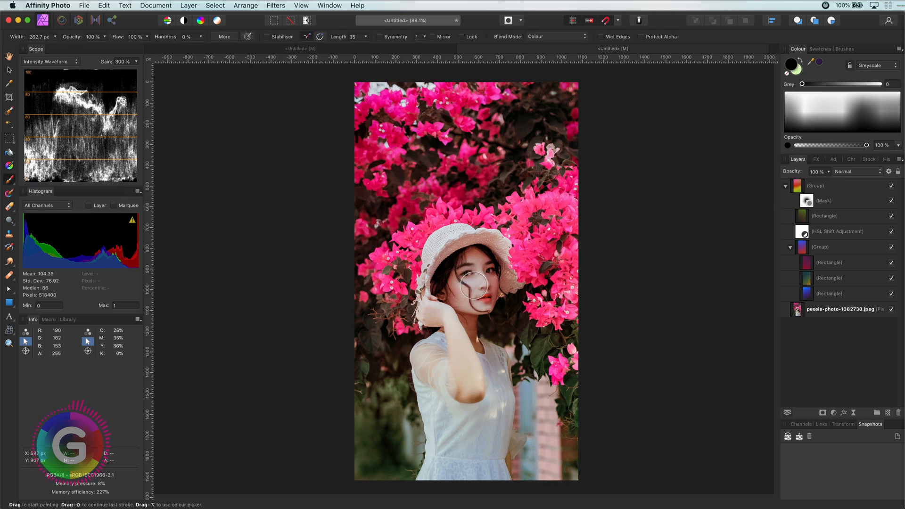
pyautogui.moveTo(485, 276)
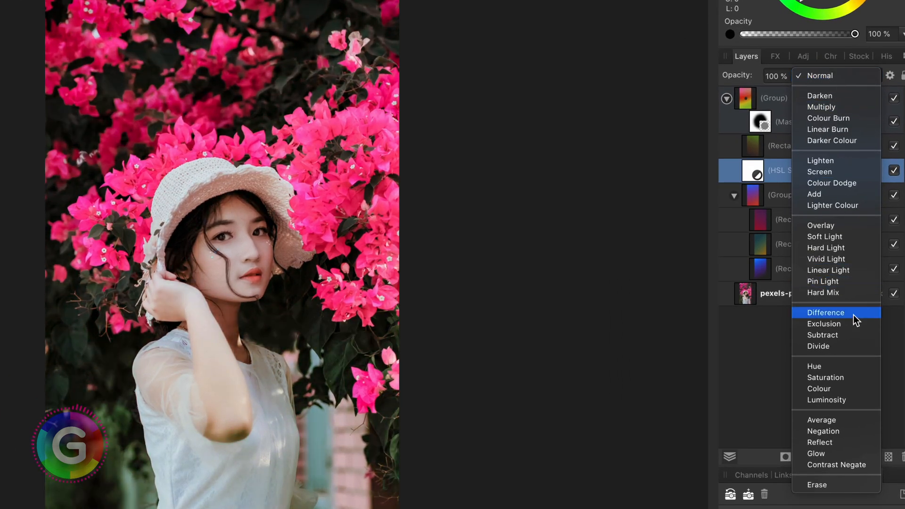
# - Set the HSL Shift Adjustment layer's blend mode to Difference
pyautogui.click(826, 312)
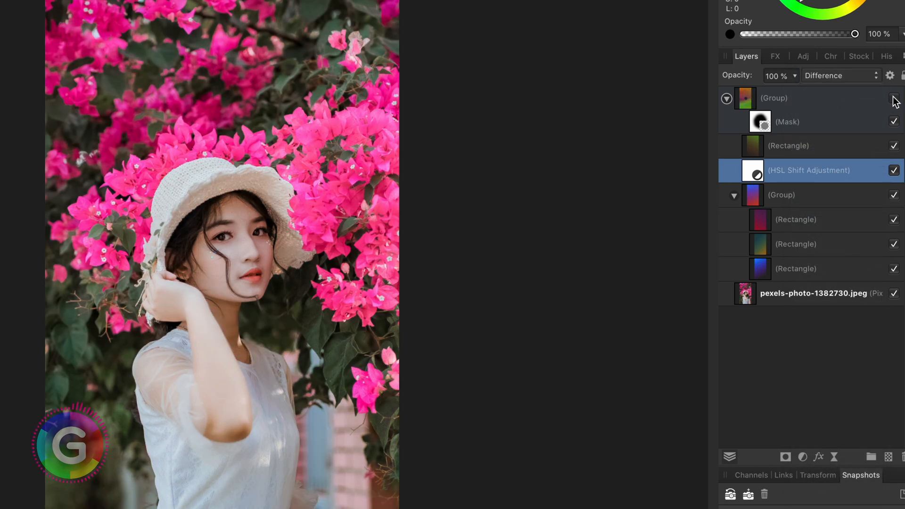
pyautogui.click(894, 97)
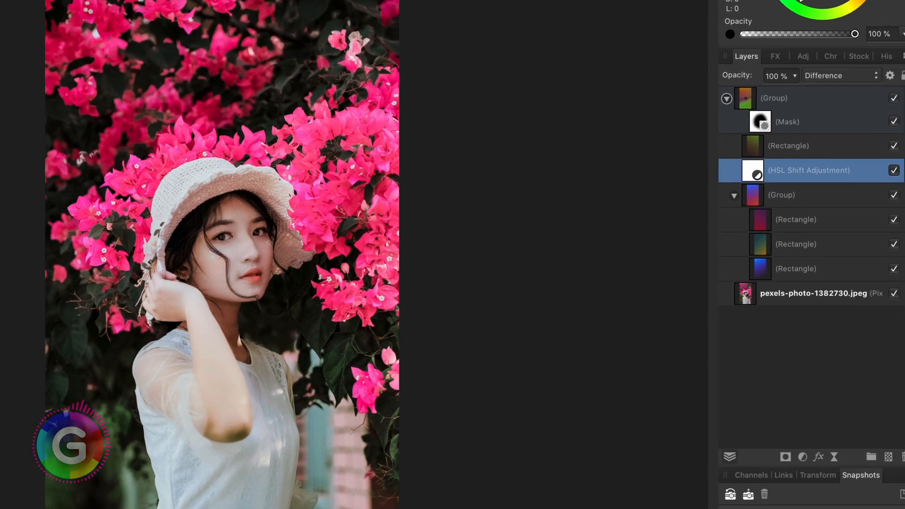
pyautogui.moveTo(647, 198)
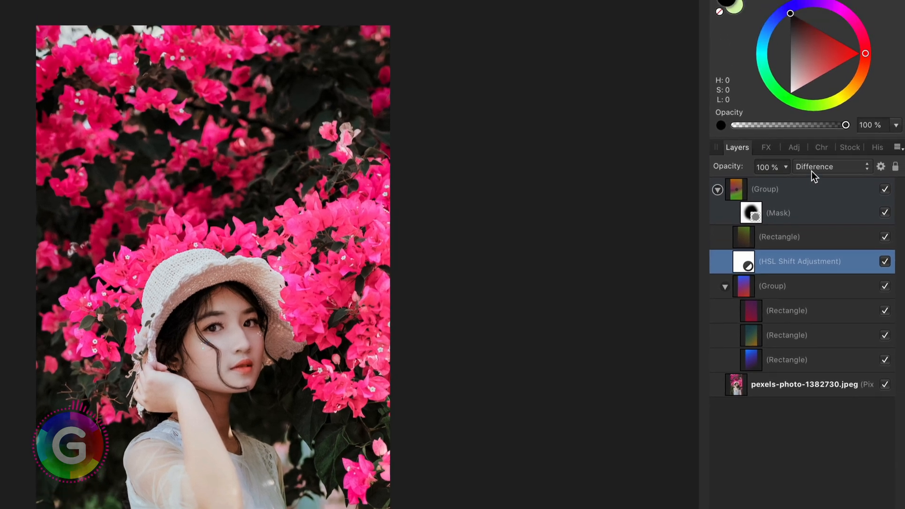
# - Switch the HSL Shift layer to Add blending, compare visibility, then select the outer group for Colour Burn
pyautogui.click(832, 166)
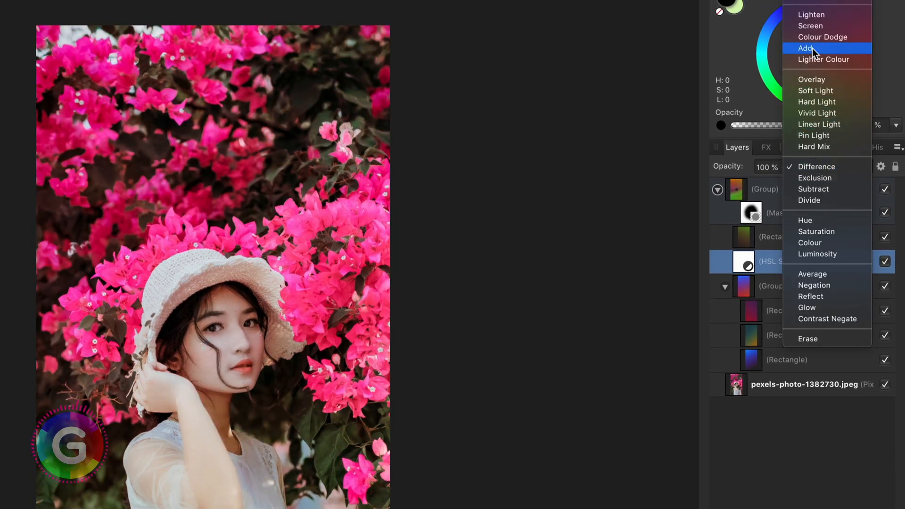
pyautogui.click(805, 49)
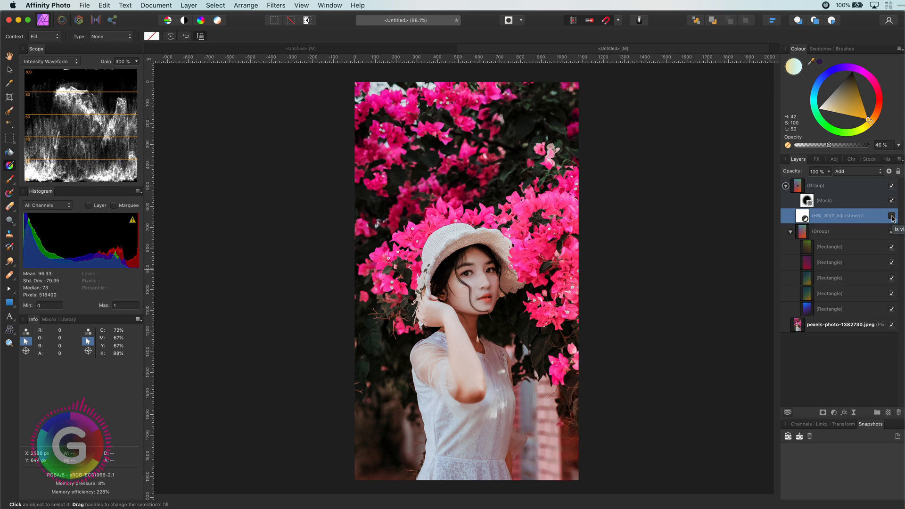
pyautogui.click(892, 215)
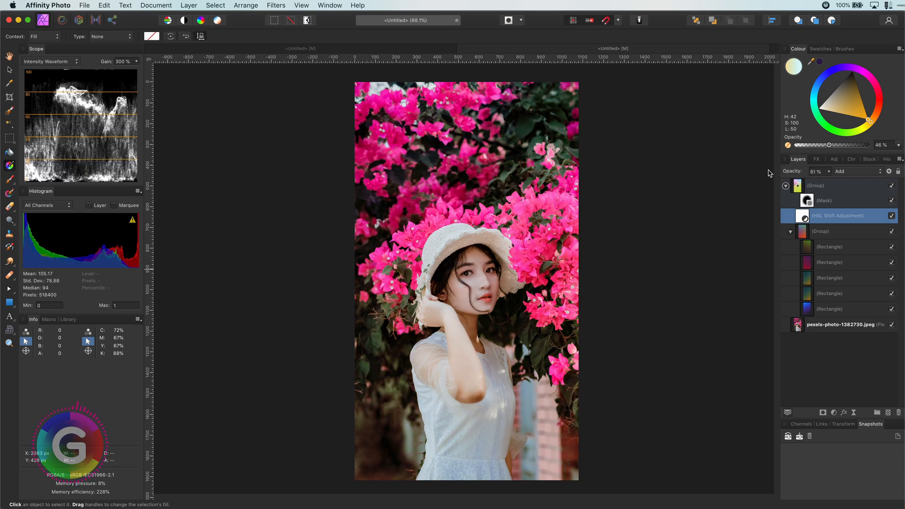
pyautogui.click(816, 185)
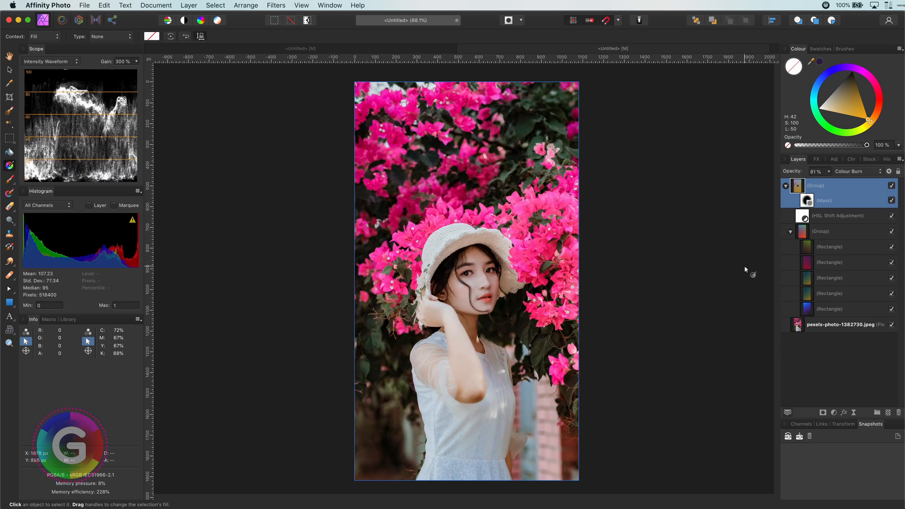
# - Duplicate the portrait photo to the top of the stack and add an Invert adjustment to it
pyautogui.click(841, 324)
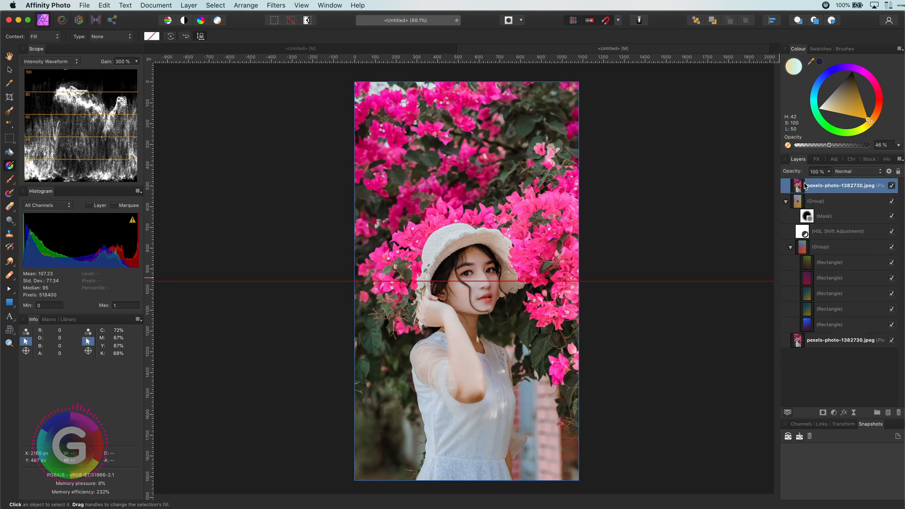
pyautogui.click(857, 171)
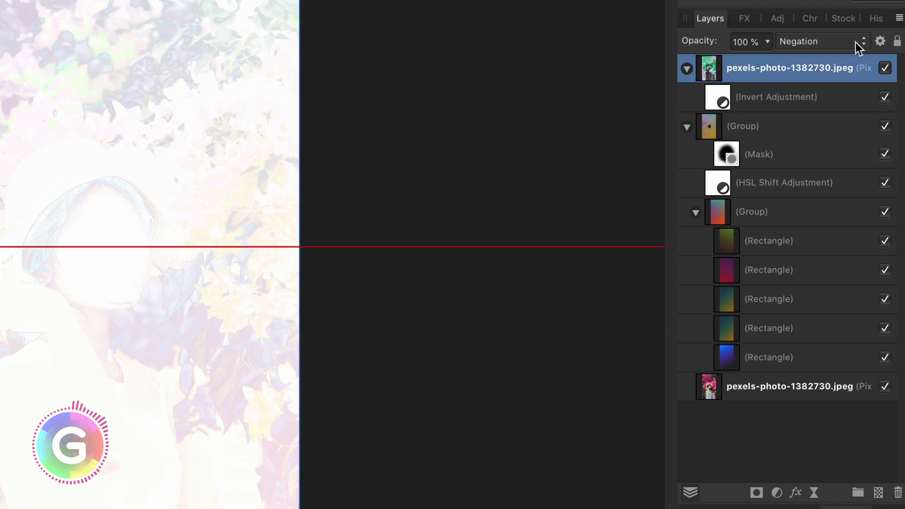
pyautogui.moveTo(881, 44)
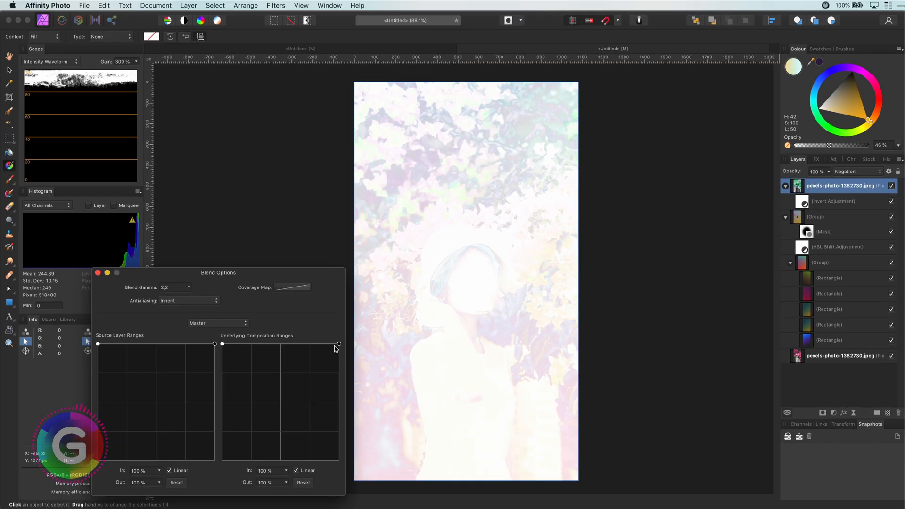
# - Adjust the Underlying Composition Ranges so the negated copy fades over brighter underlying tones
pyautogui.moveTo(338, 344); pyautogui.dragTo(339, 461)
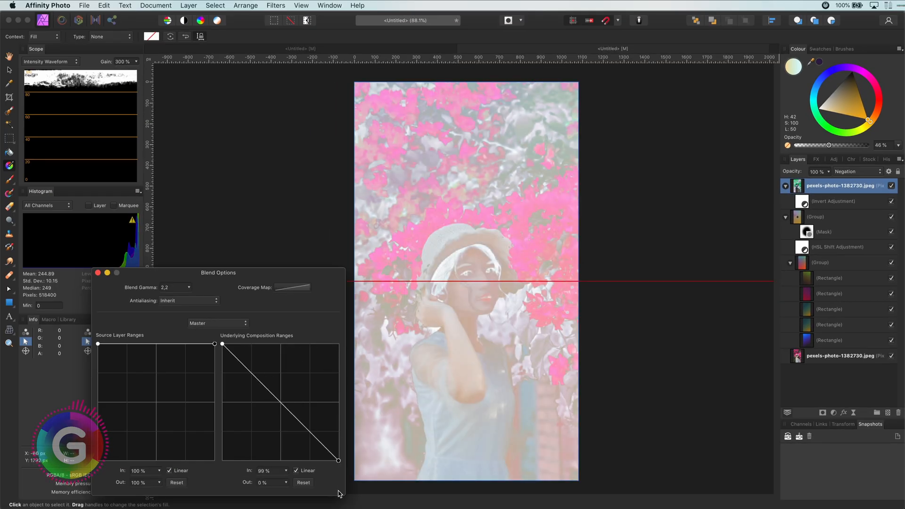
pyautogui.moveTo(221, 344); pyautogui.dragTo(268, 344)
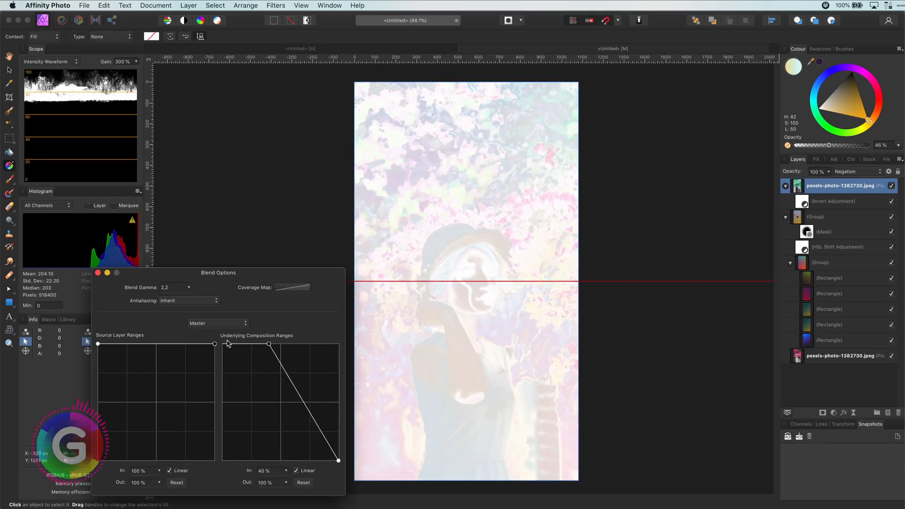
pyautogui.moveTo(338, 461); pyautogui.dragTo(228, 462)
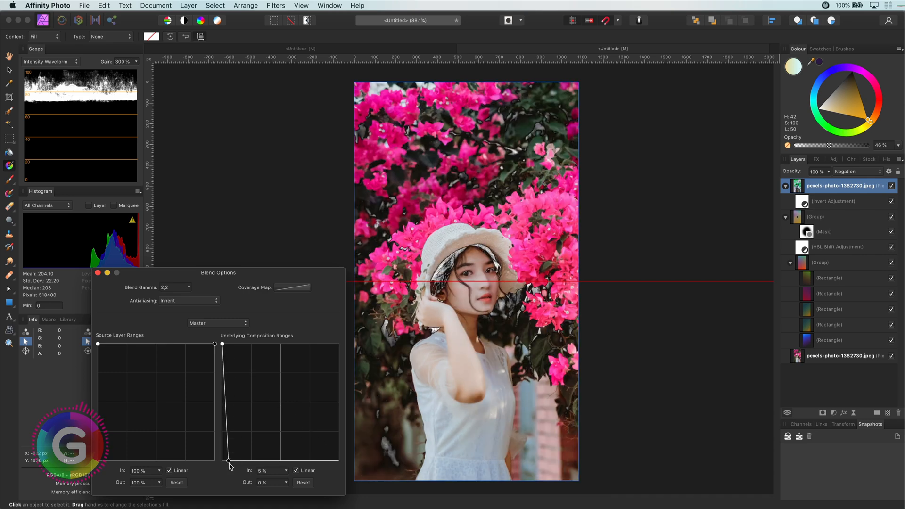
pyautogui.moveTo(228, 461); pyautogui.dragTo(241, 462)
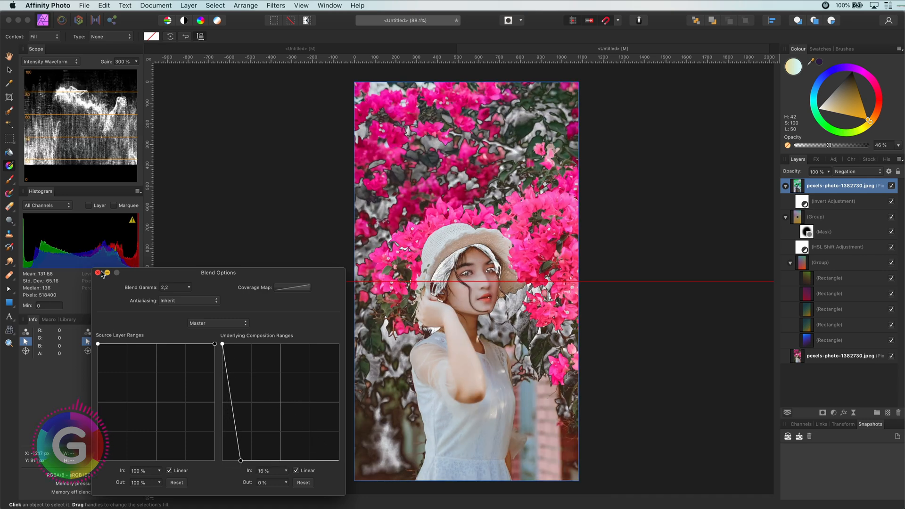
# - Set the Source Layer Ranges so negation stays full in dark and mid tones, fading only in highlights
pyautogui.moveTo(214, 345); pyautogui.dragTo(214, 444)
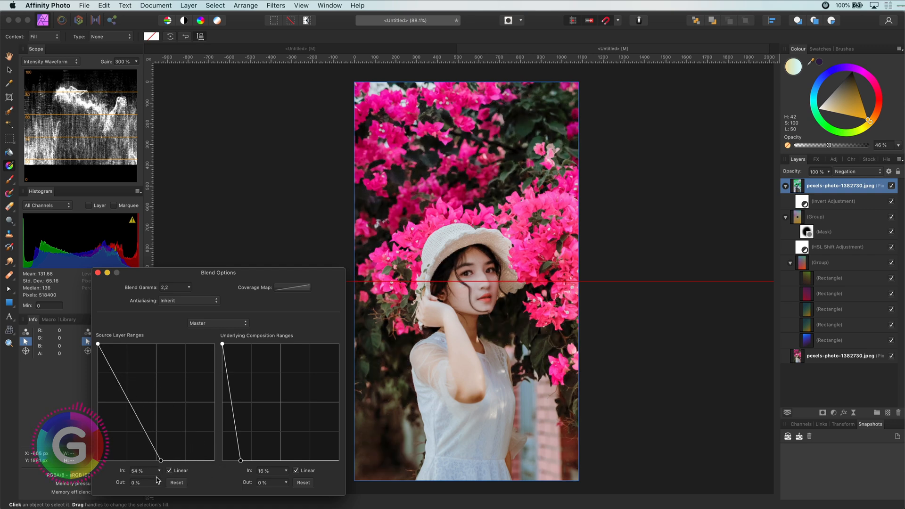
pyautogui.moveTo(147, 457); pyautogui.dragTo(214, 461)
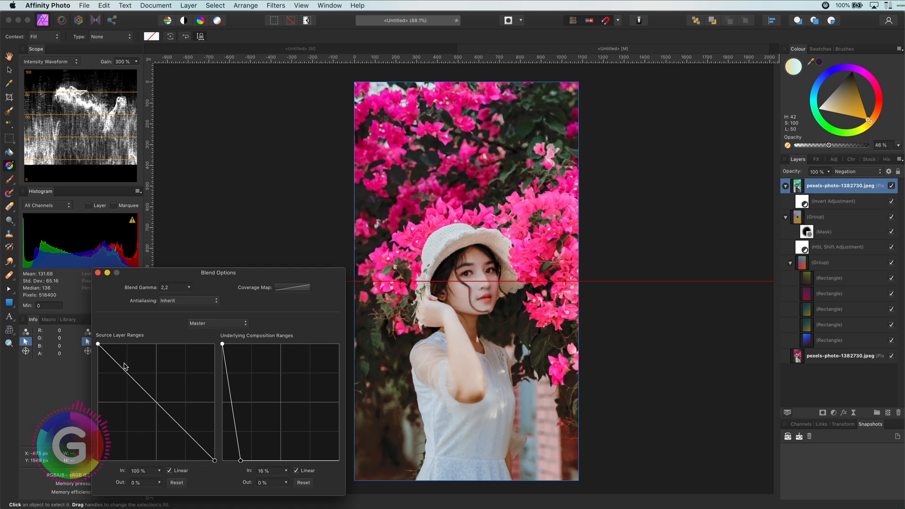
pyautogui.moveTo(97, 345); pyautogui.dragTo(141, 345)
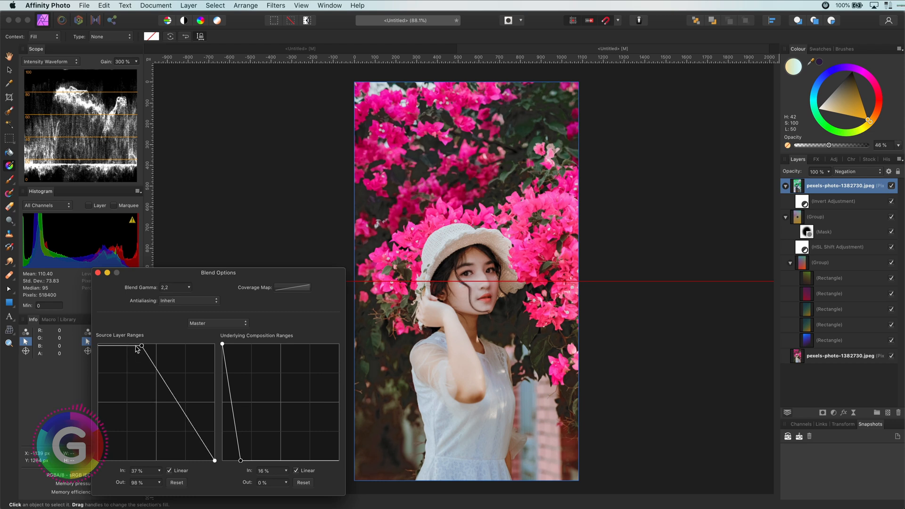
pyautogui.moveTo(140, 345); pyautogui.dragTo(165, 345)
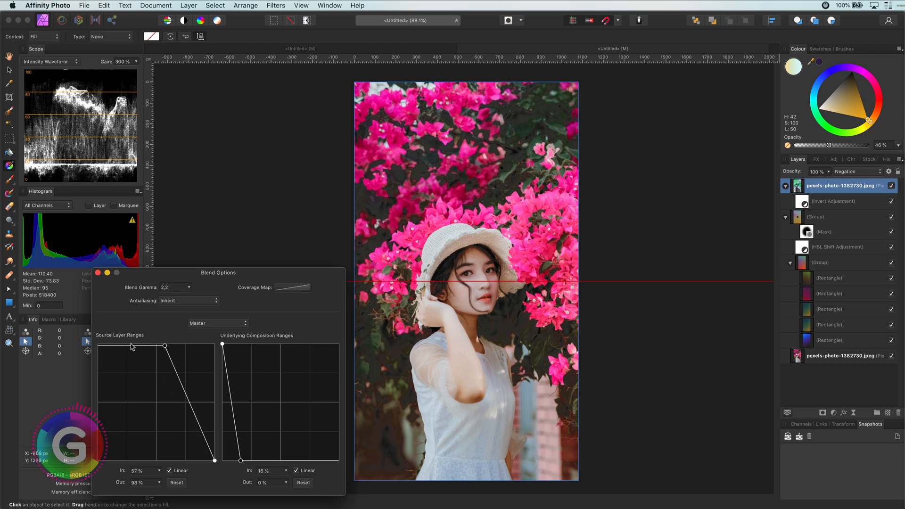
pyautogui.moveTo(164, 346); pyautogui.dragTo(98, 345)
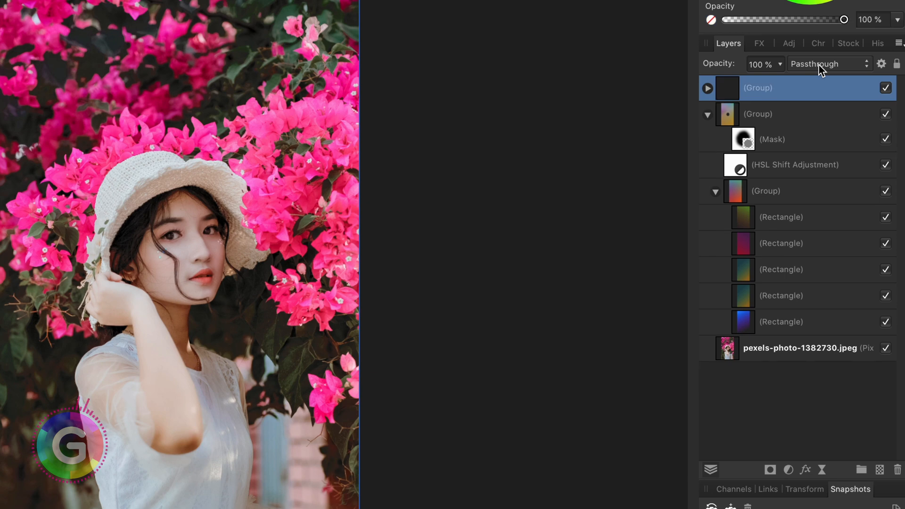
# - Set the new group's blend mode to Screen
pyautogui.click(830, 64)
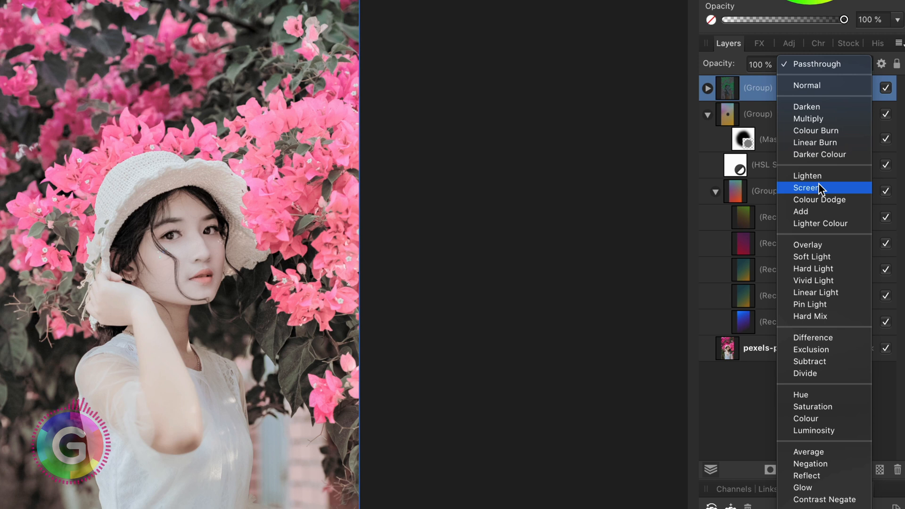
pyautogui.click(807, 188)
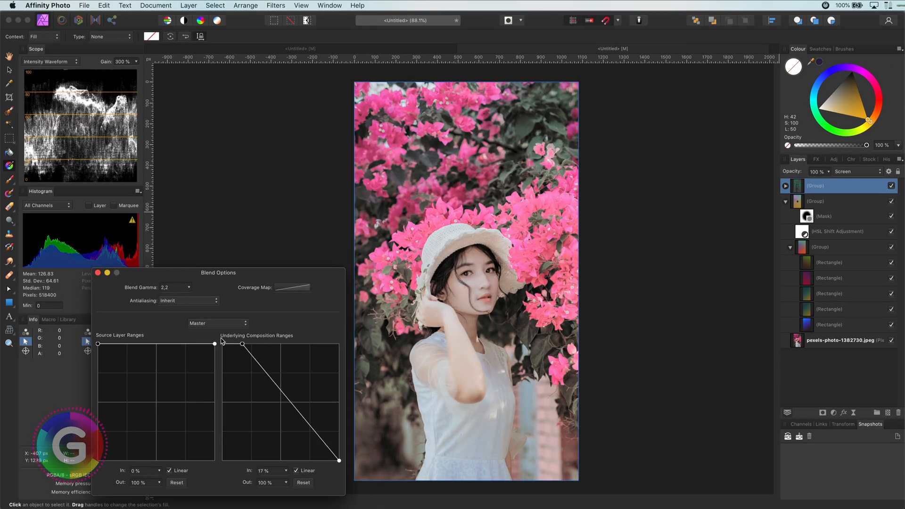
# - Tweak and restore the group's blend ranges, then select both groups to combine them
pyautogui.moveTo(338, 461); pyautogui.dragTo(285, 461)
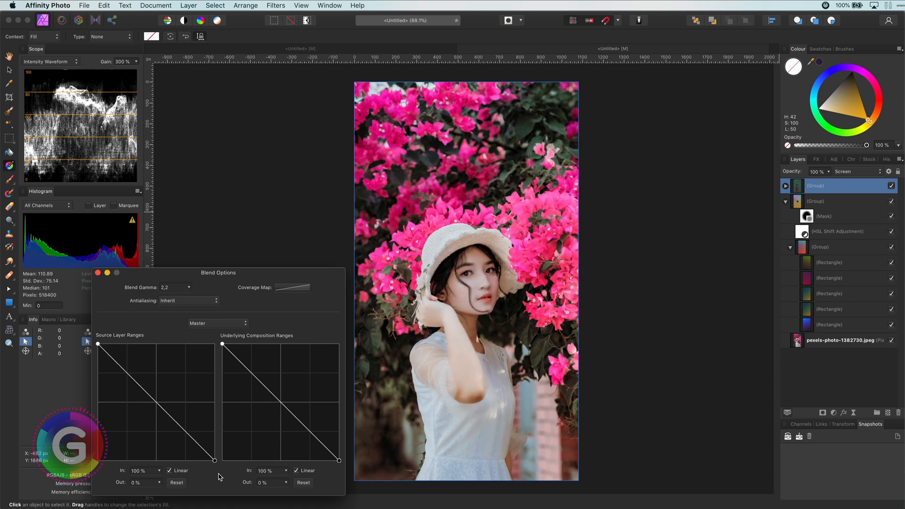
pyautogui.moveTo(98, 344); pyautogui.dragTo(157, 344)
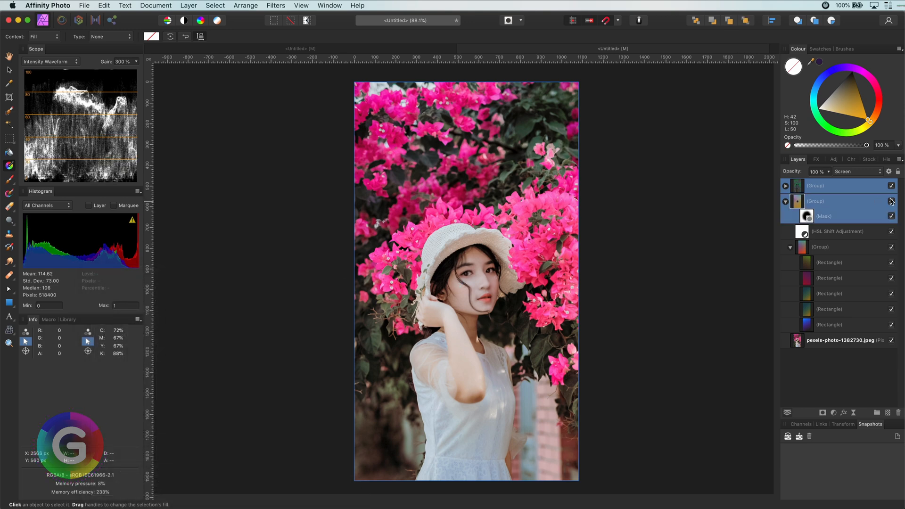
pyautogui.click(786, 200)
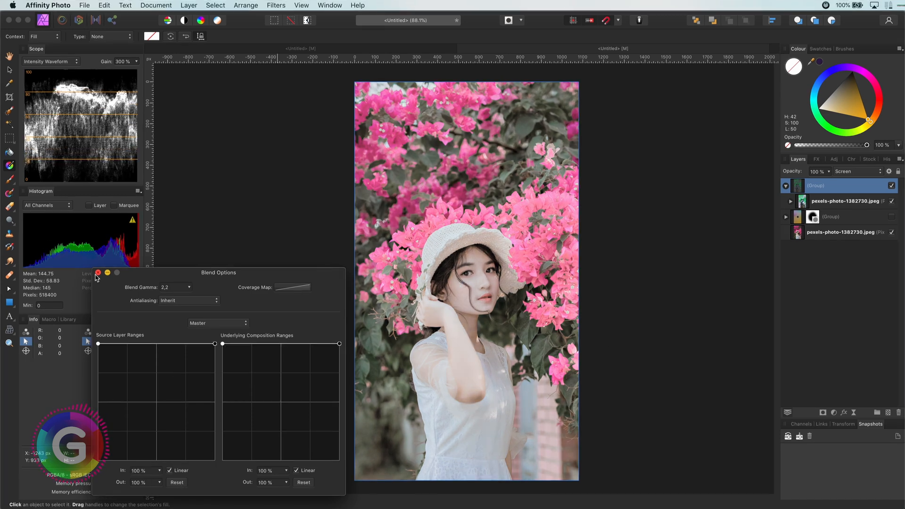
# - Close Blend Options and set the top group to Colour Dodge blending at 41% opacity
pyautogui.click(98, 273)
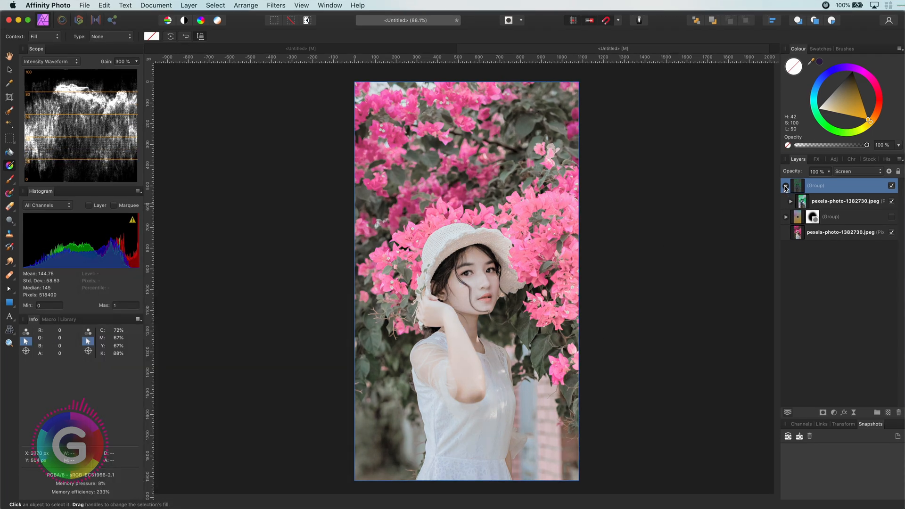
pyautogui.click(848, 170)
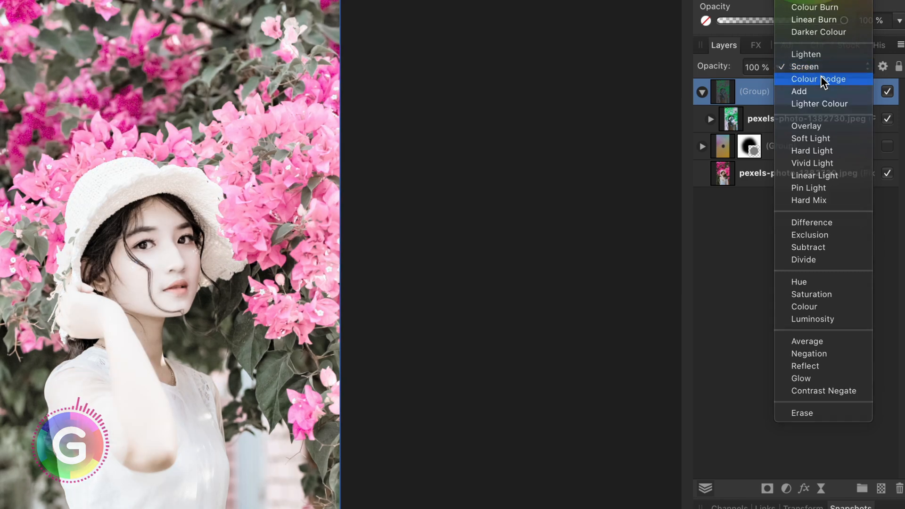
pyautogui.click(819, 79)
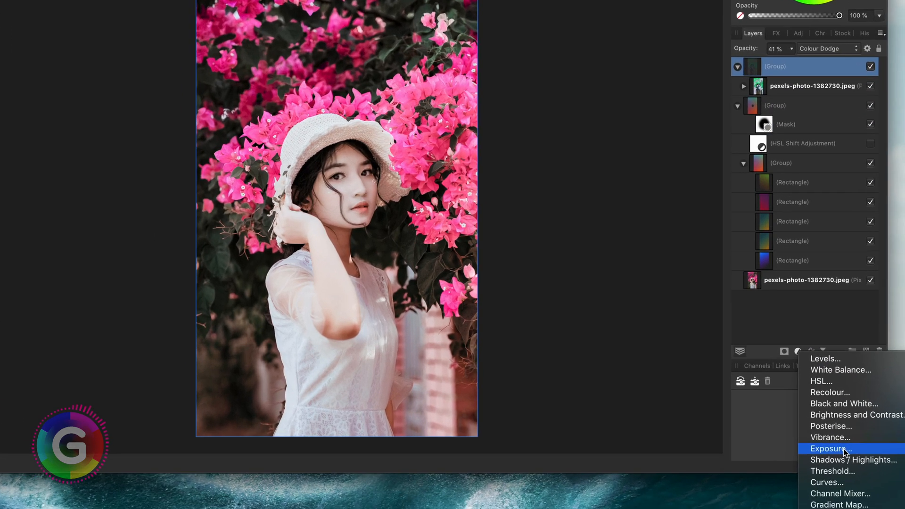
# - Add a Gradient Map adjustment with black, orange and yellow stops
pyautogui.click(841, 505)
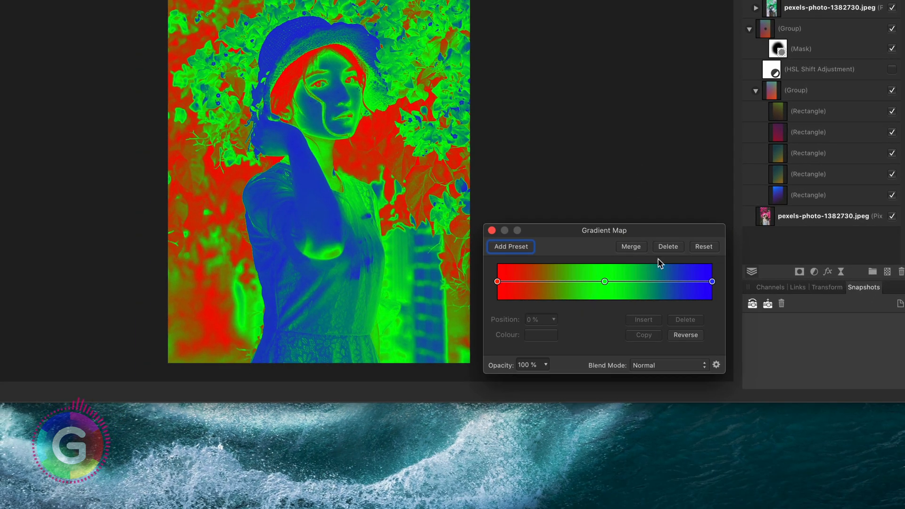
pyautogui.click(498, 281)
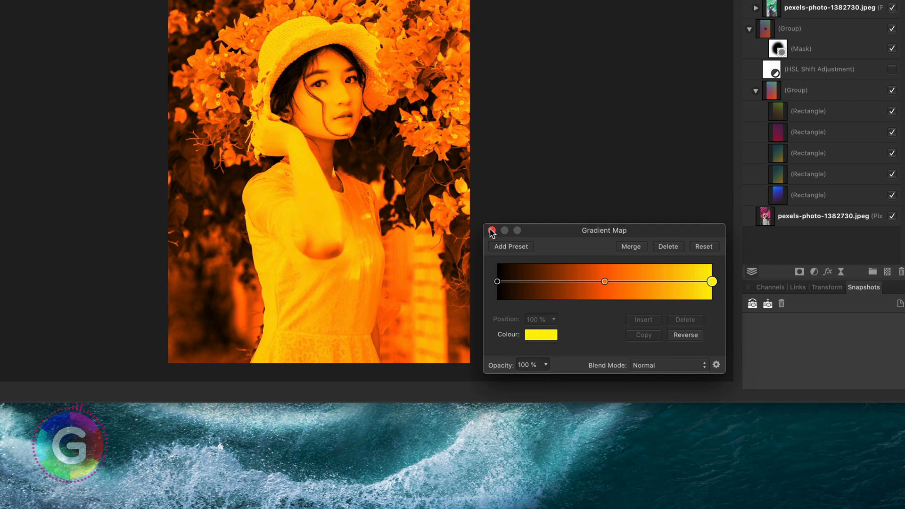
pyautogui.click(852, 171)
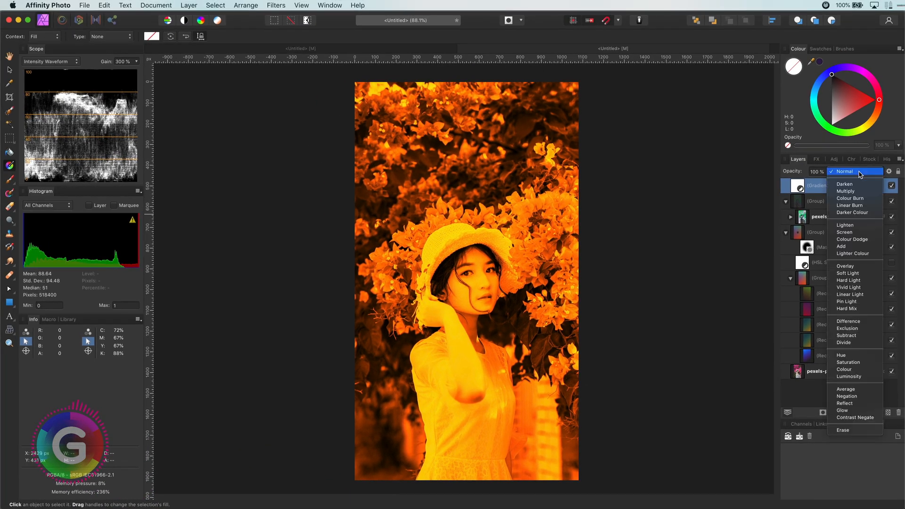
# - Set the Gradient Map layer's blend mode to Darken
pyautogui.click(844, 183)
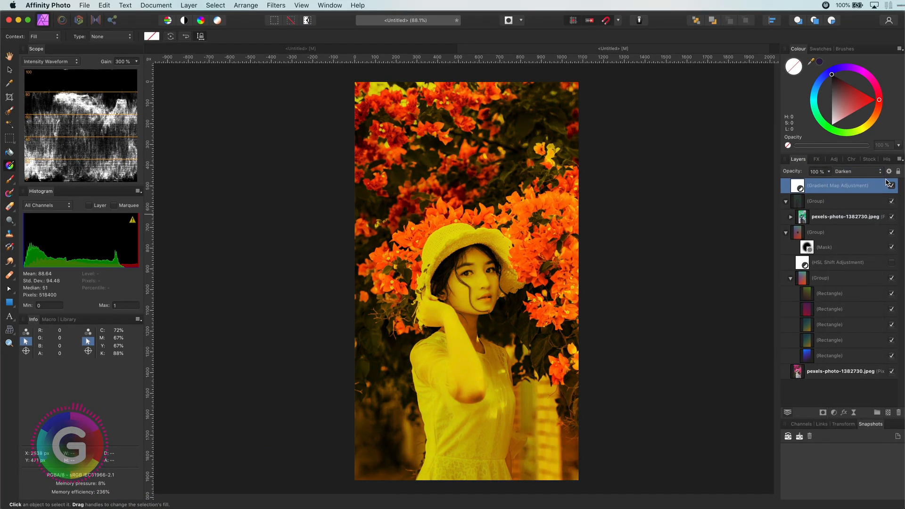
pyautogui.click(888, 171)
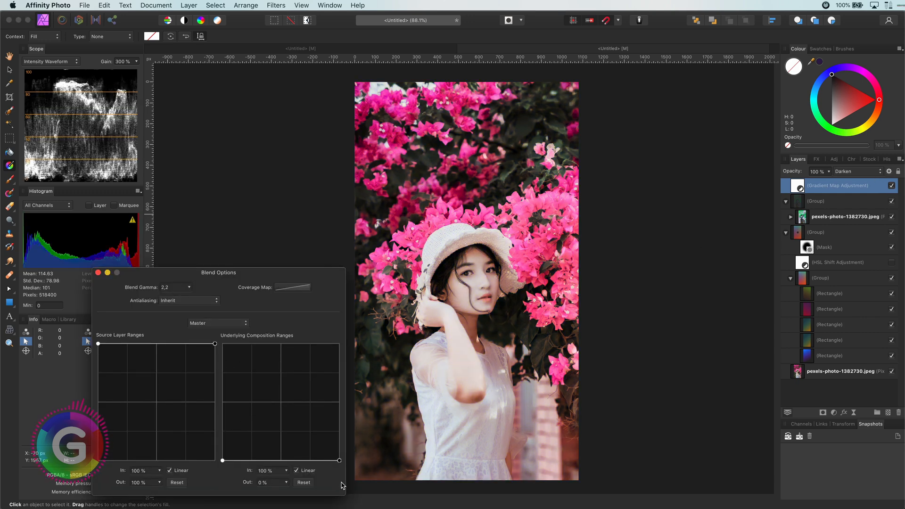
# - Raise the Underlying Composition Ranges right node to about 21% so the map faintly warms highlights
pyautogui.moveTo(339, 460); pyautogui.dragTo(340, 436)
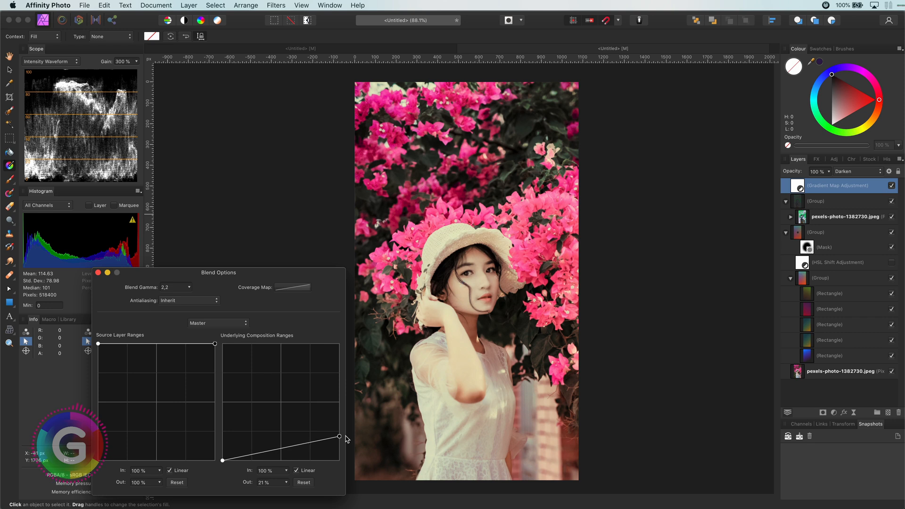
pyautogui.moveTo(339, 437); pyautogui.dragTo(339, 433)
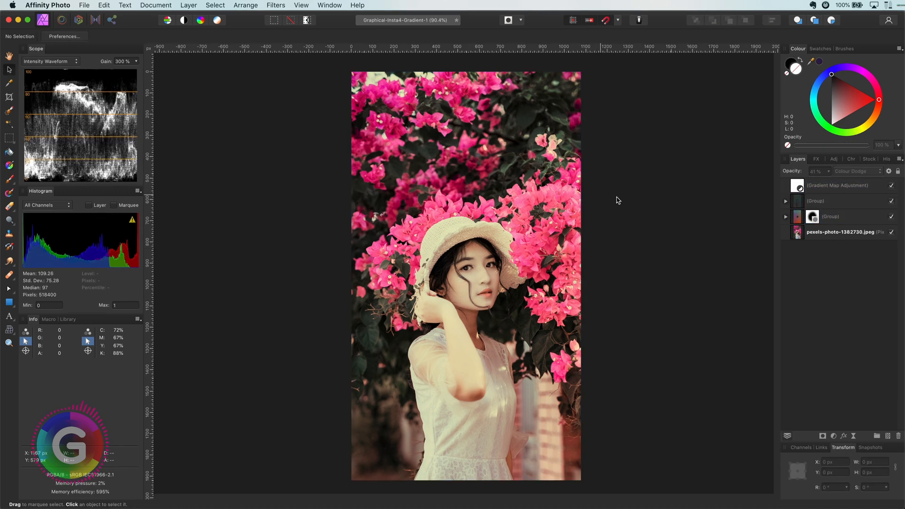
pyautogui.moveTo(897, 223)
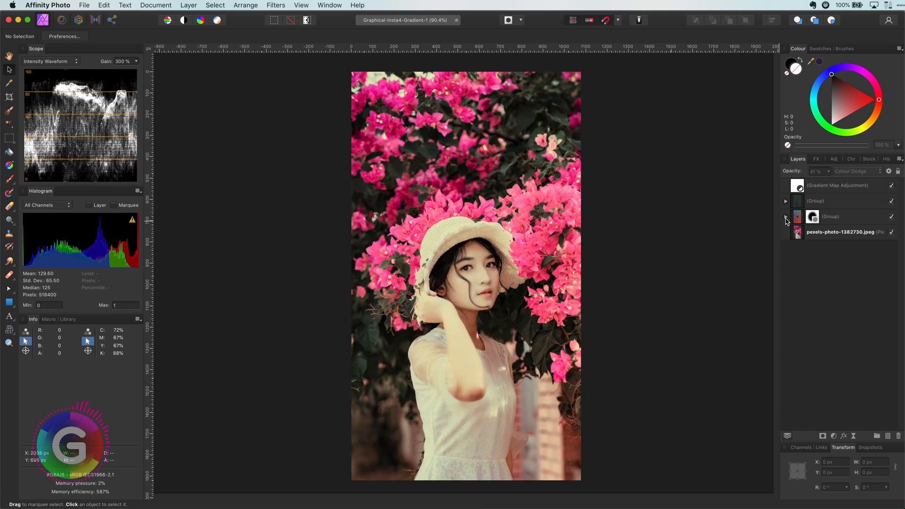
pyautogui.click(784, 217)
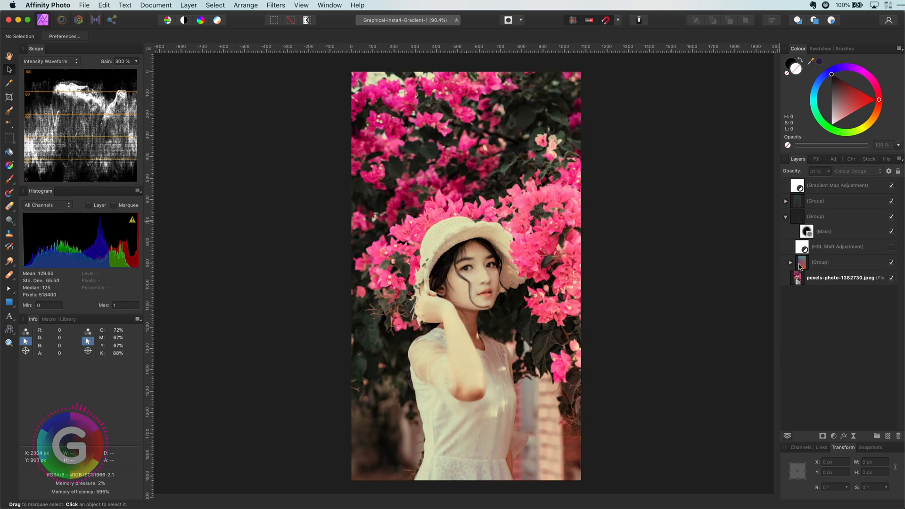
pyautogui.click(790, 262)
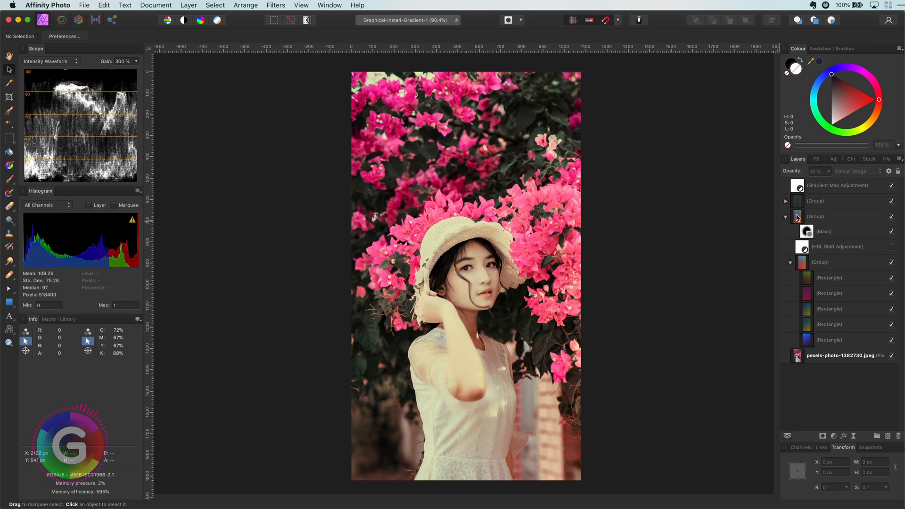
pyautogui.click(786, 217)
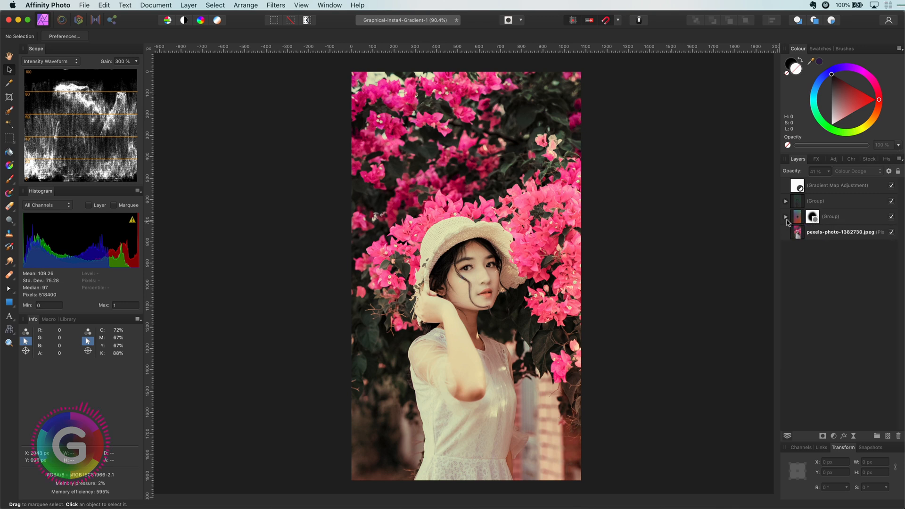